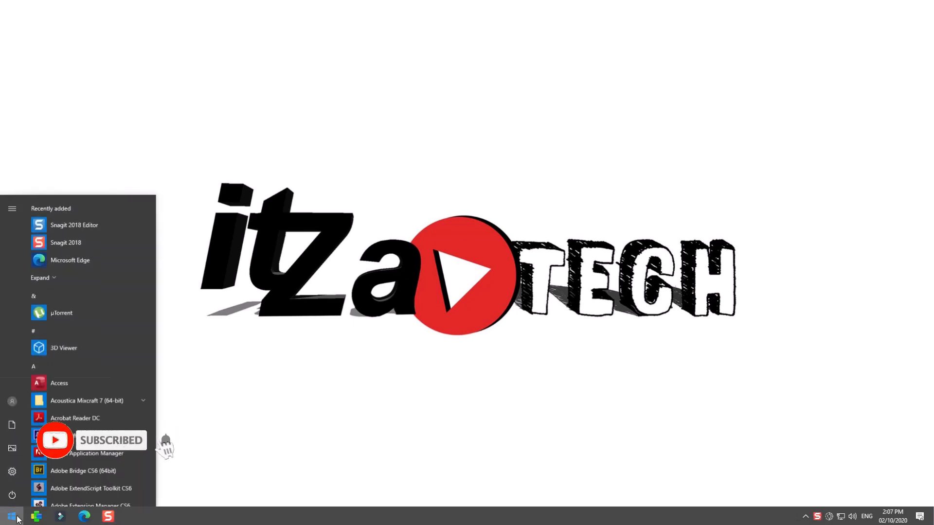
# - Launch Chrome and load the YouTube home page from the address bar
pyautogui.write('ch')
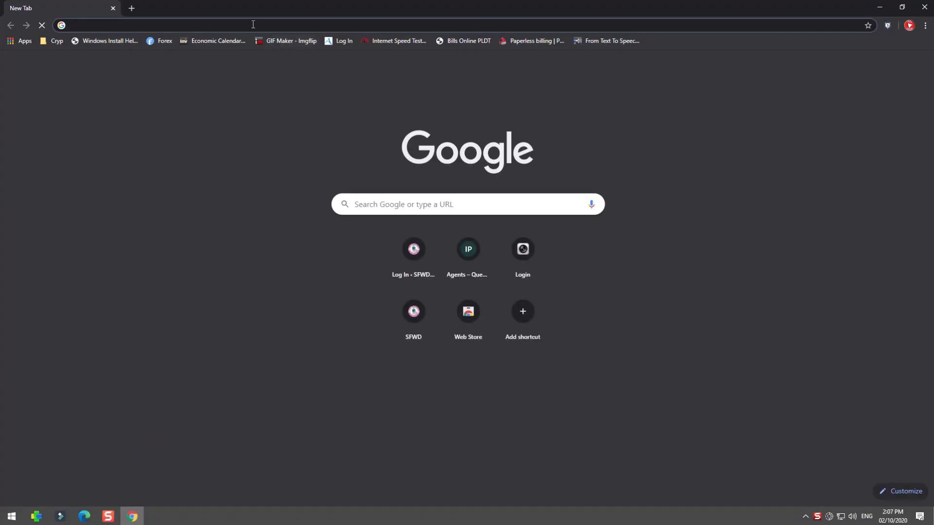
pyautogui.write('youtube')
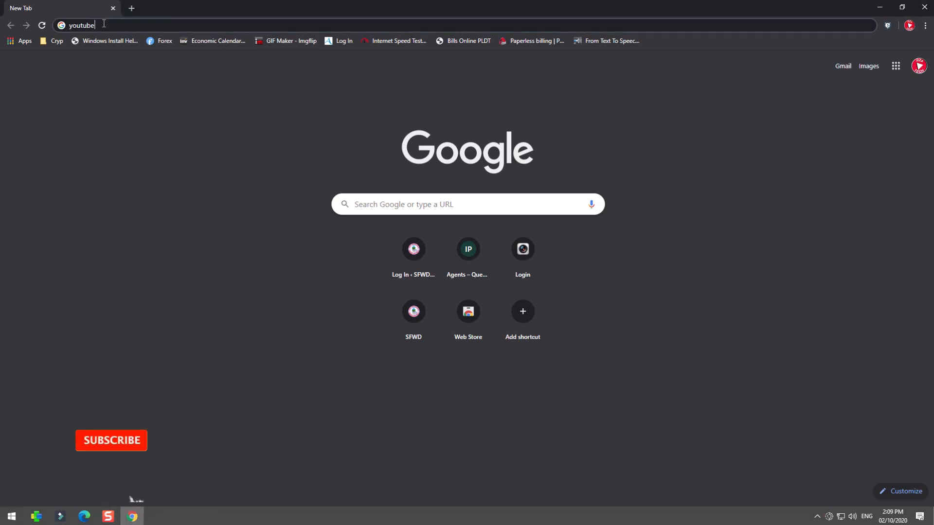
pyautogui.press('Return')
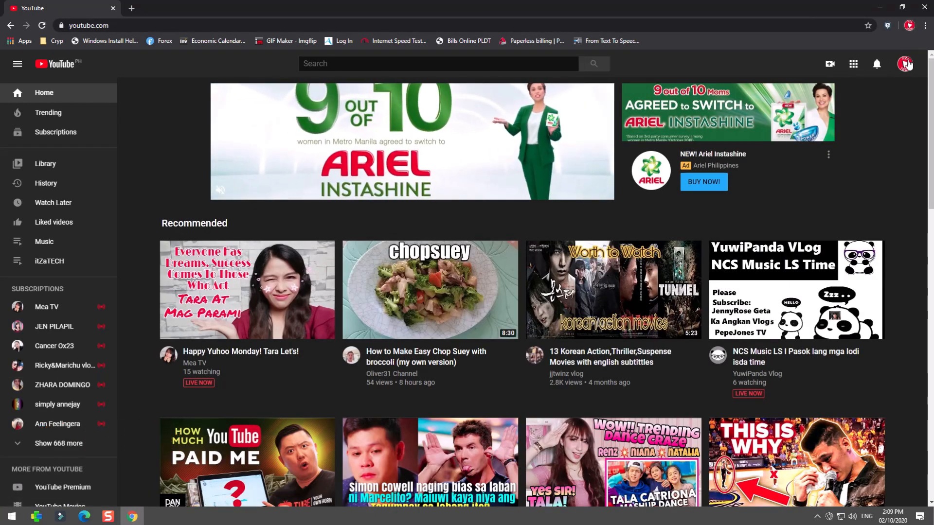
# - Go to the itZaTECH channel page, then choose Go live from the Create menu
pyautogui.click(906, 65)
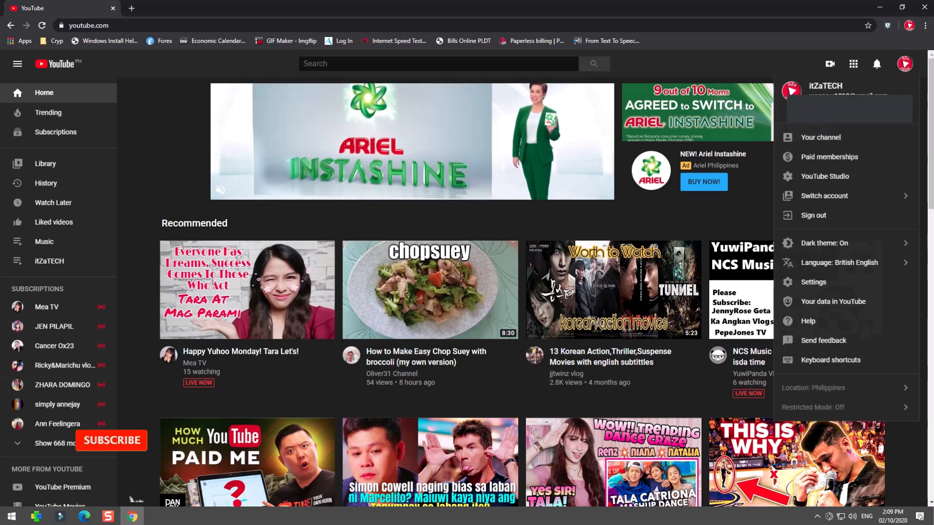
pyautogui.click(821, 137)
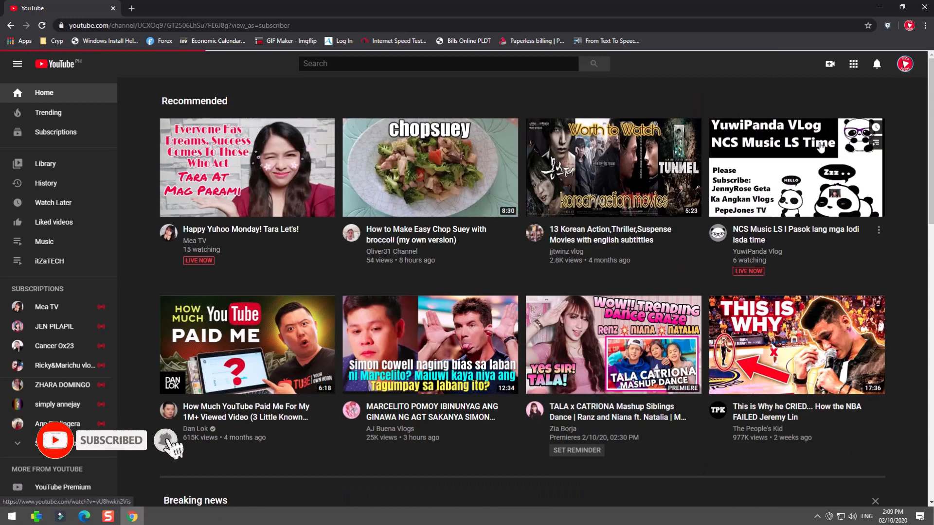
pyautogui.click(49, 261)
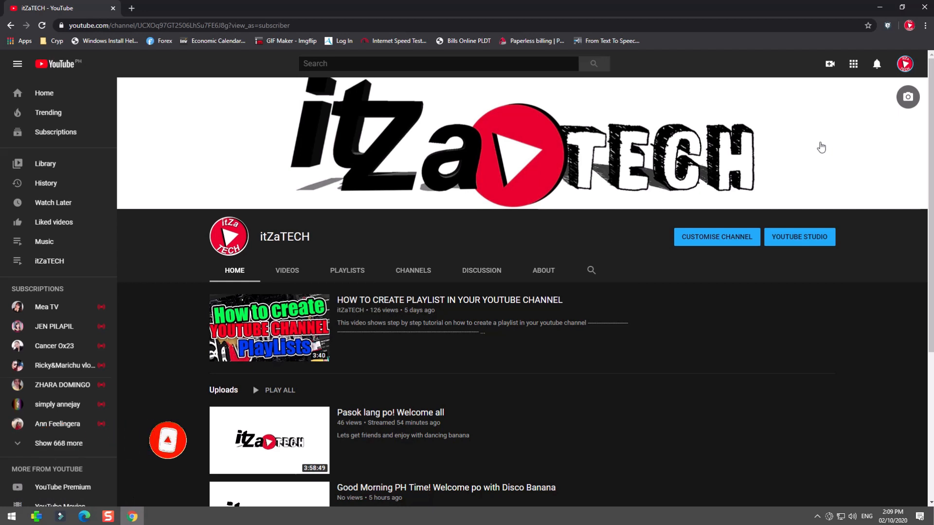
pyautogui.moveTo(829, 64)
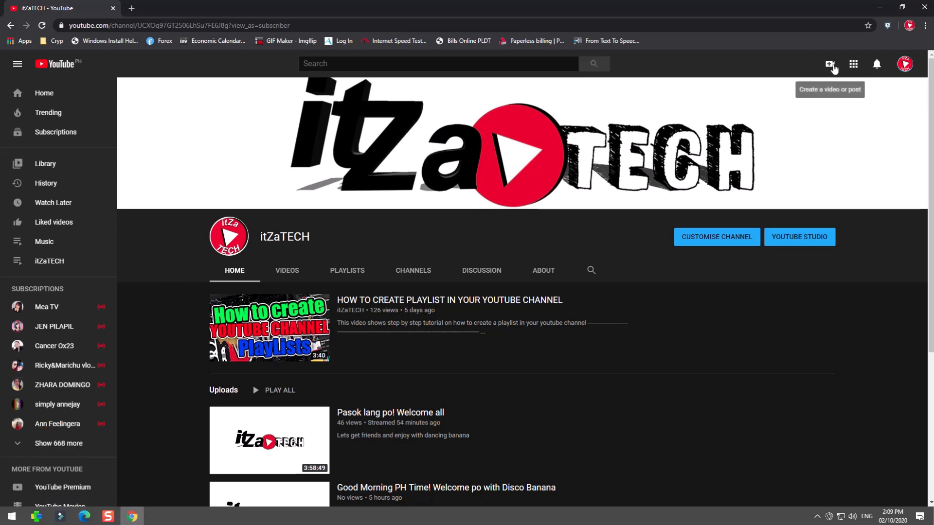
pyautogui.click(830, 64)
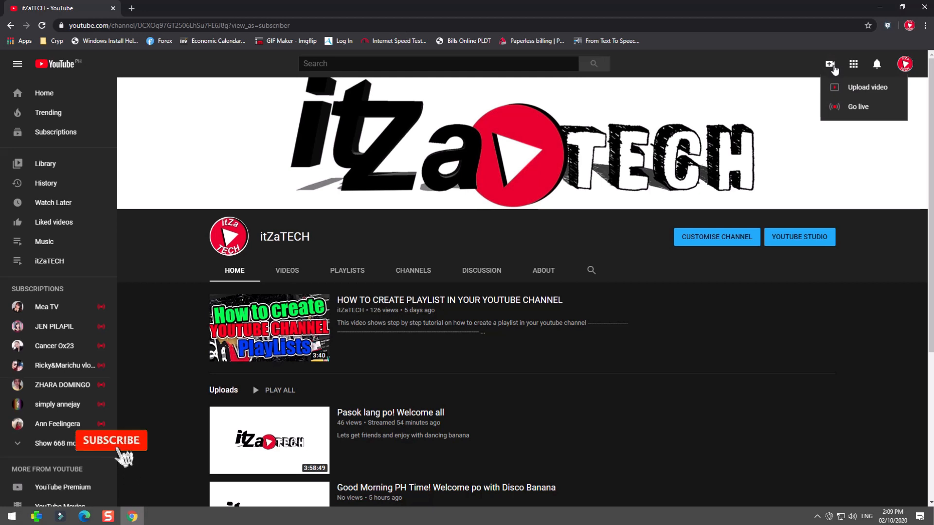
pyautogui.click(799, 236)
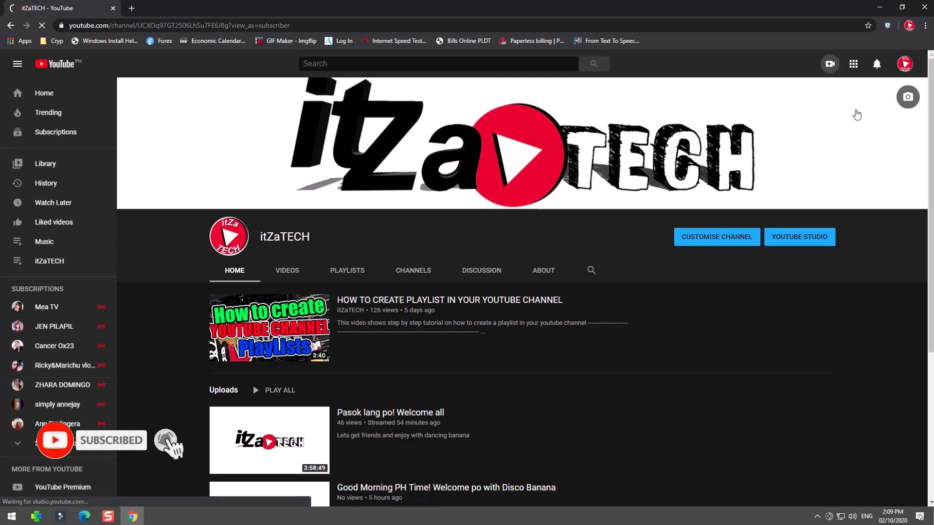
# - Start a blank NEW STREAM and title it 'Example Live Stream with MUSIC background'
pyautogui.click(799, 237)
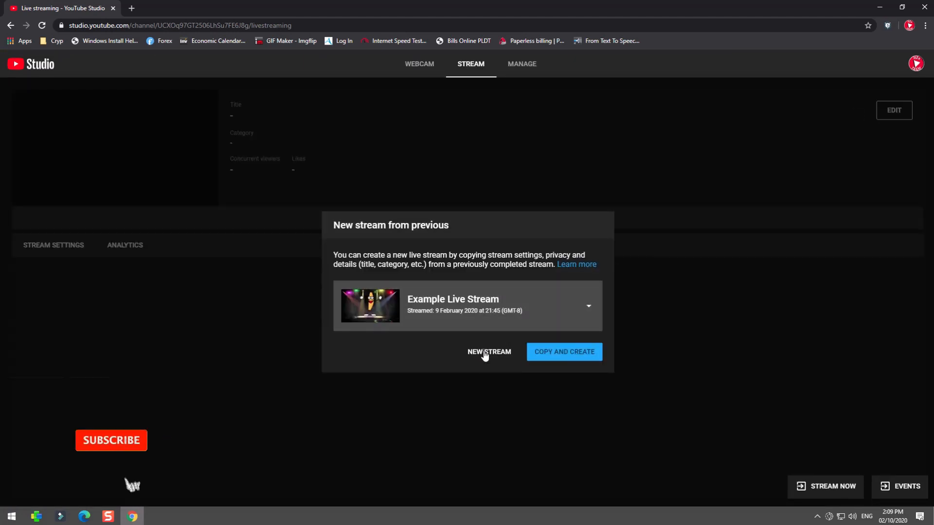
pyautogui.click(487, 351)
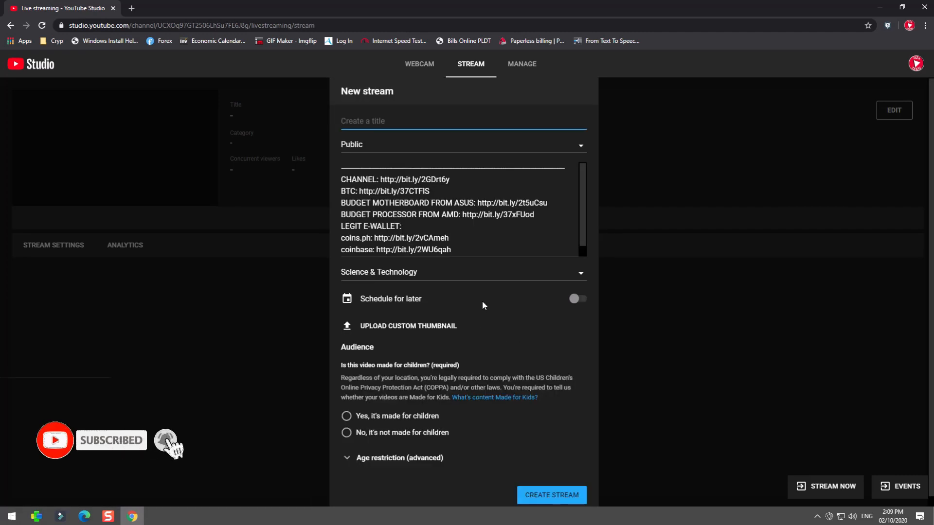
pyautogui.write('Example S')
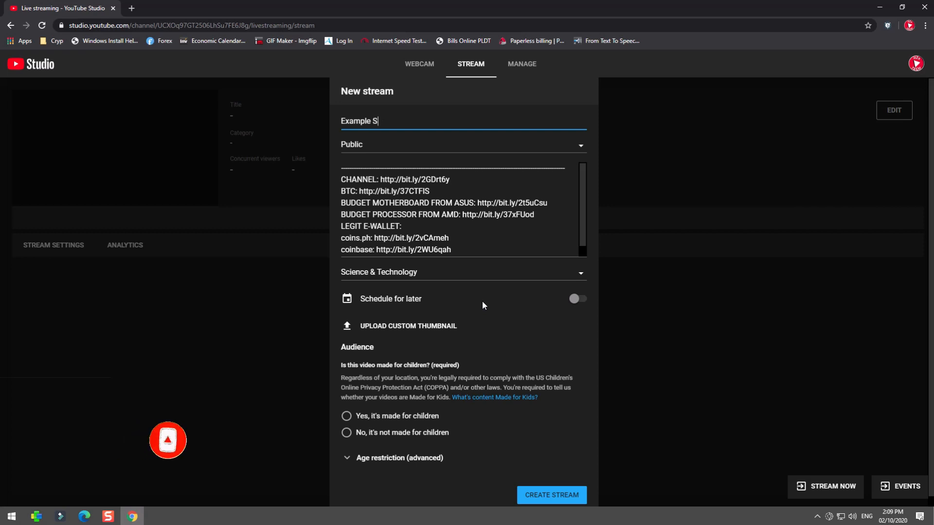
pyautogui.write('Live Stream with')
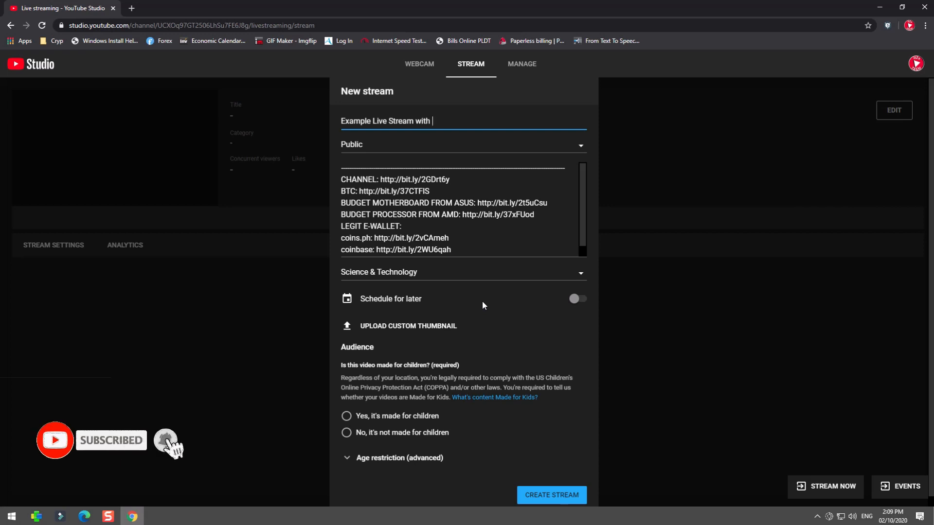
pyautogui.write('MU')
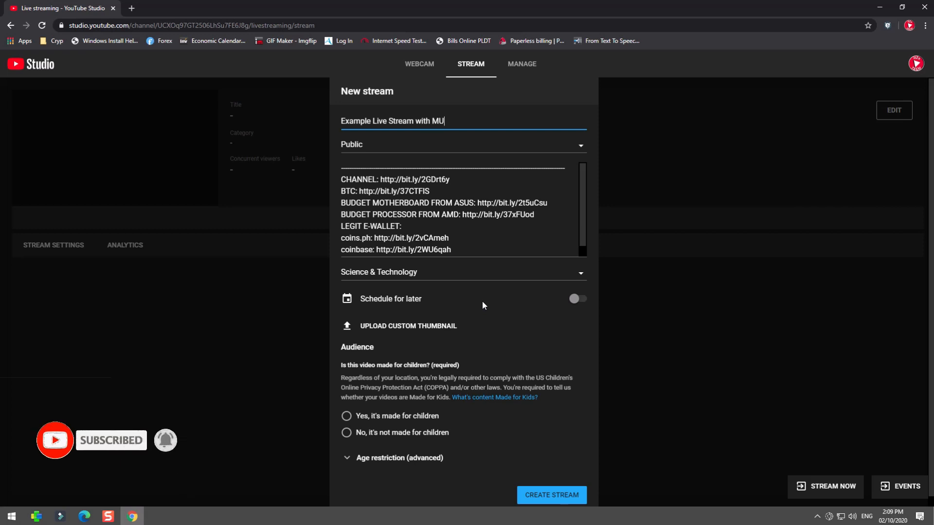
pyautogui.write('SIC b')
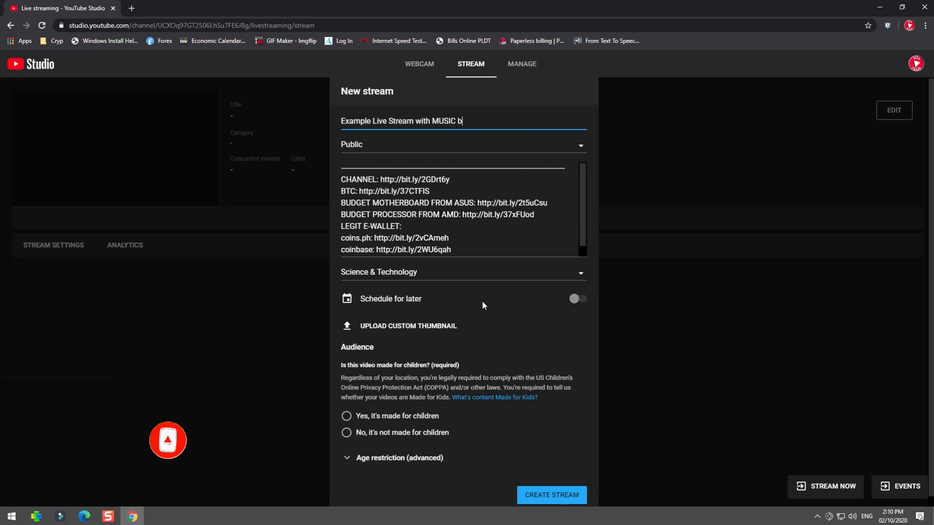
pyautogui.write('ac')
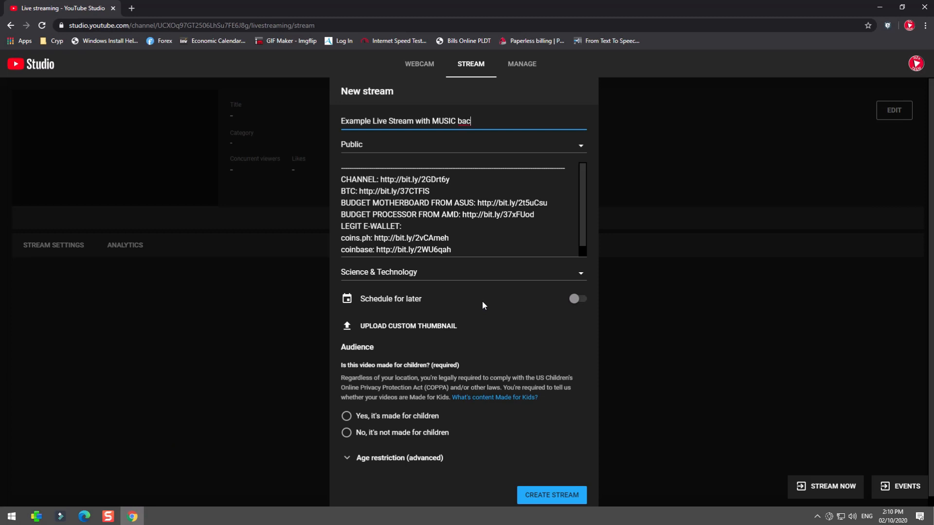
pyautogui.write('kground')
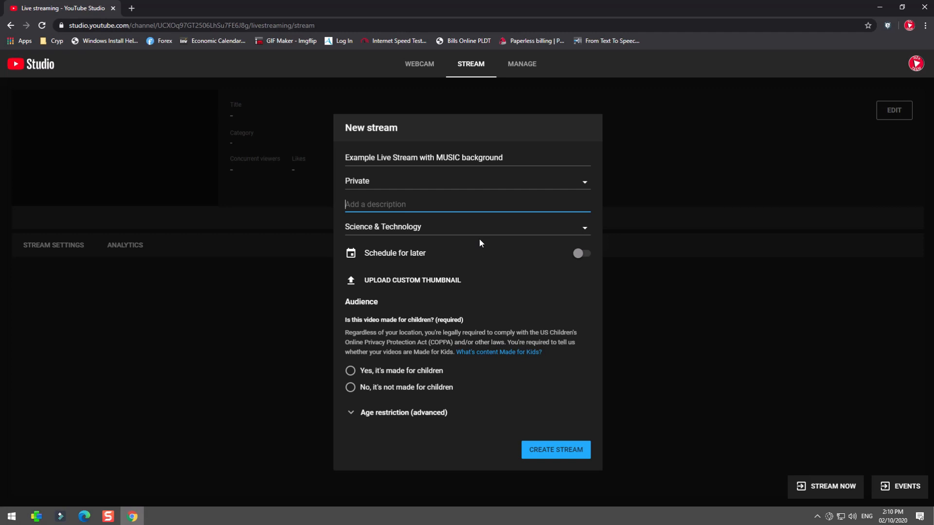
# - Enter 'Example Live Stream' as the stream description
pyautogui.write('Exampl')
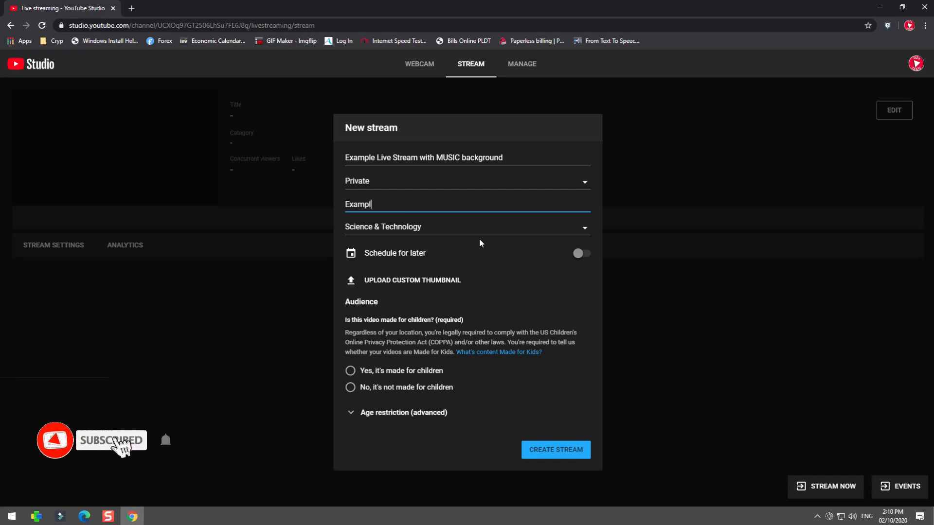
pyautogui.write('e Live Stre')
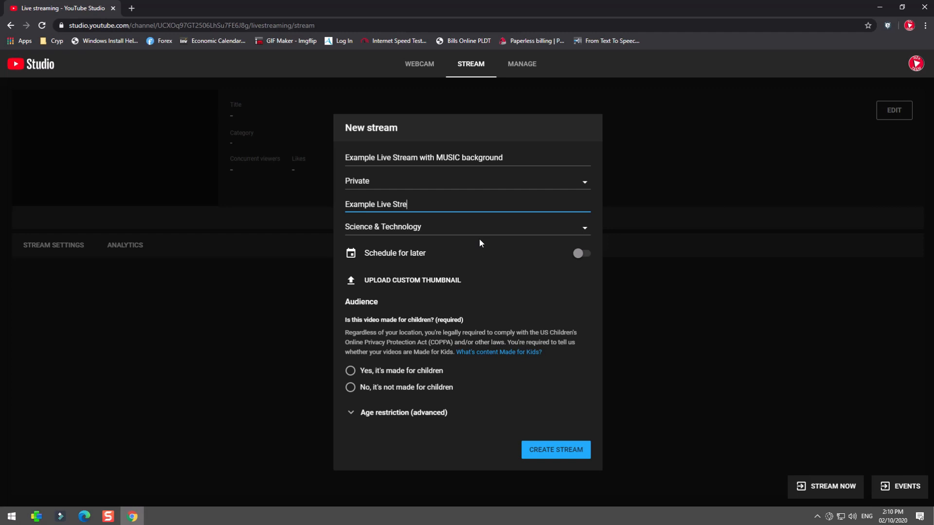
pyautogui.write('am')
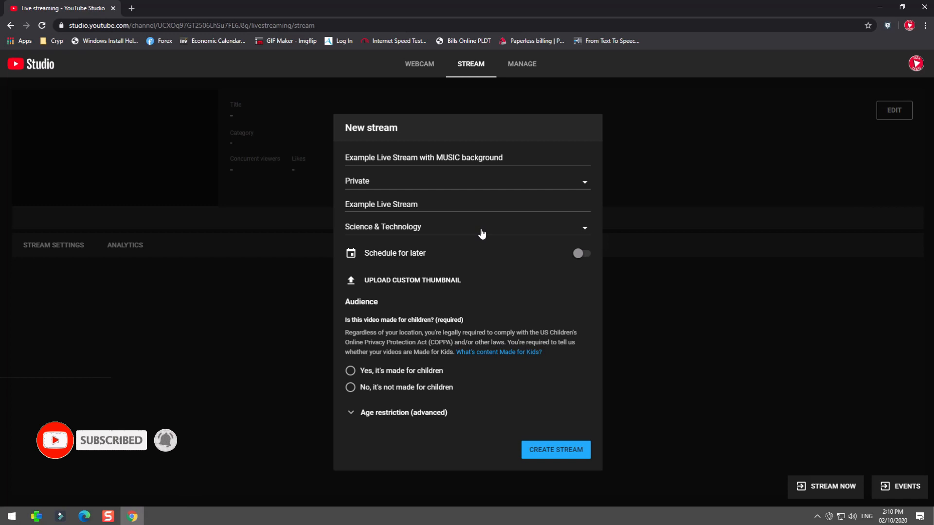
# - Set the category to Entertainment and mark the stream as not made for children
pyautogui.click(467, 226)
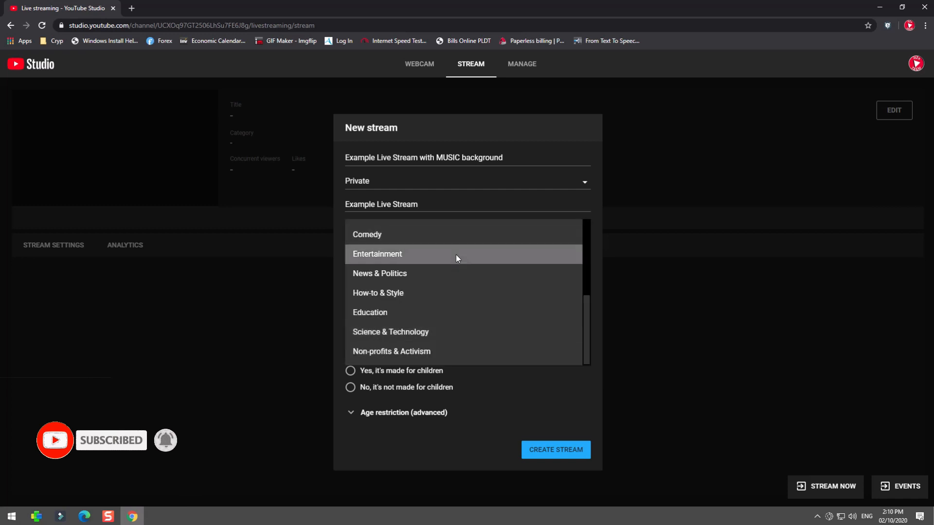
pyautogui.click(377, 254)
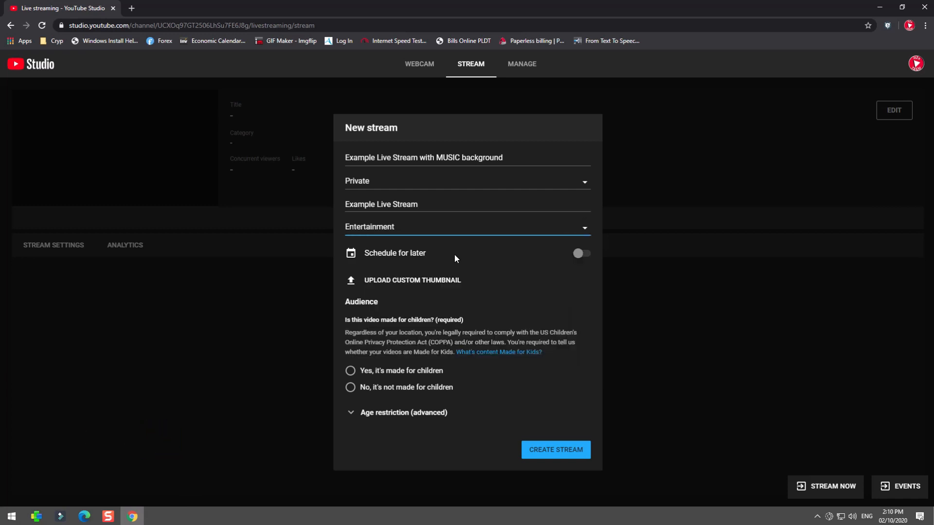
pyautogui.click(402, 412)
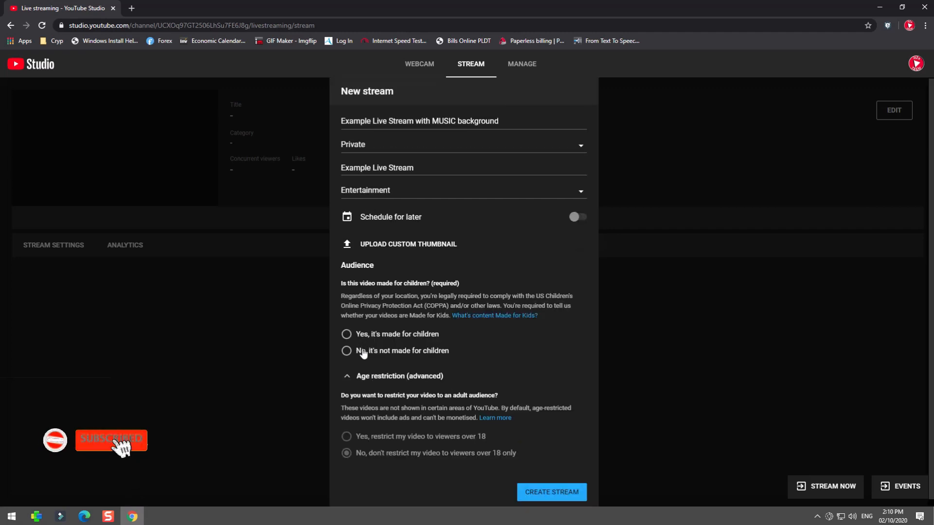
pyautogui.click(346, 351)
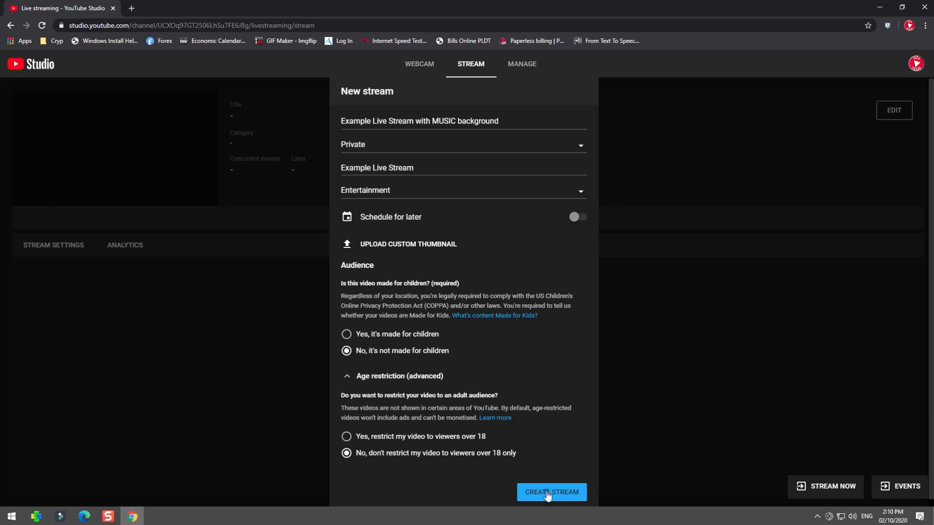
pyautogui.click(550, 492)
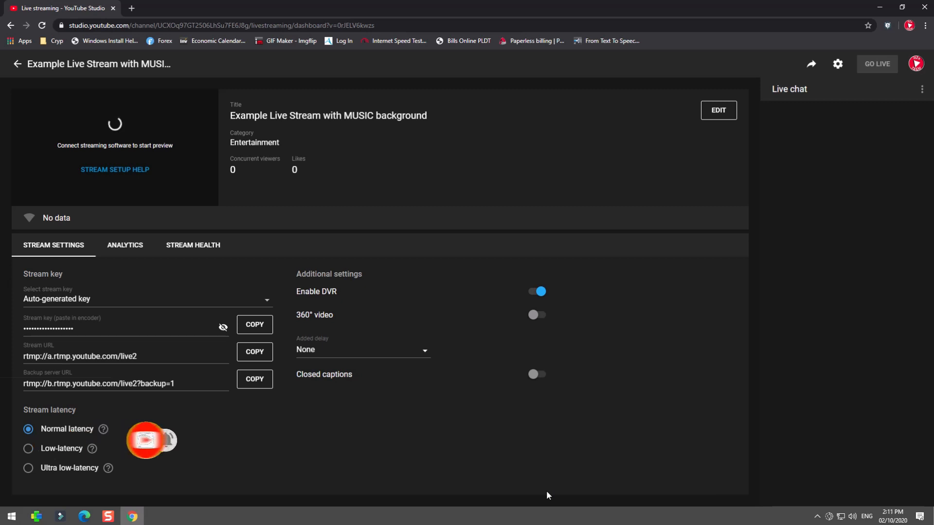
pyautogui.moveTo(404, 458)
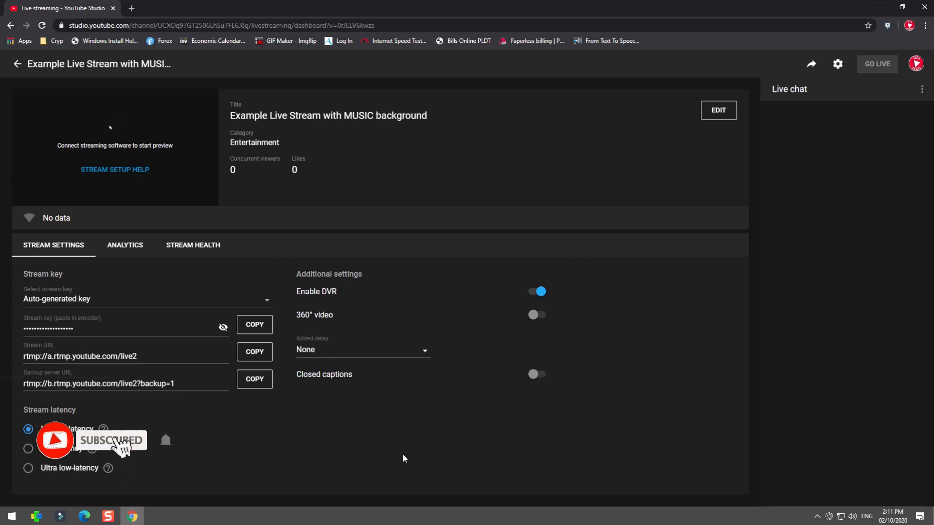
pyautogui.moveTo(226, 506)
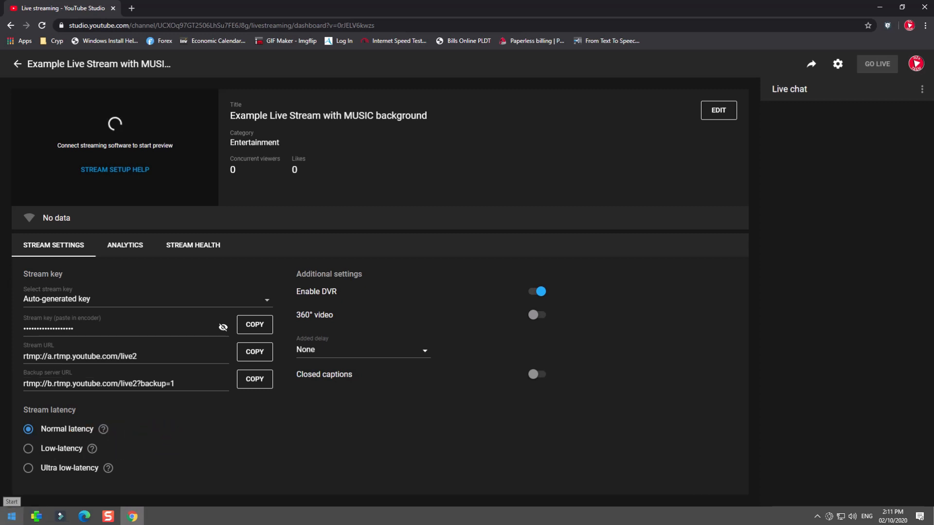
# - Launch OBS Studio from the Start menu search
pyautogui.click(10, 516)
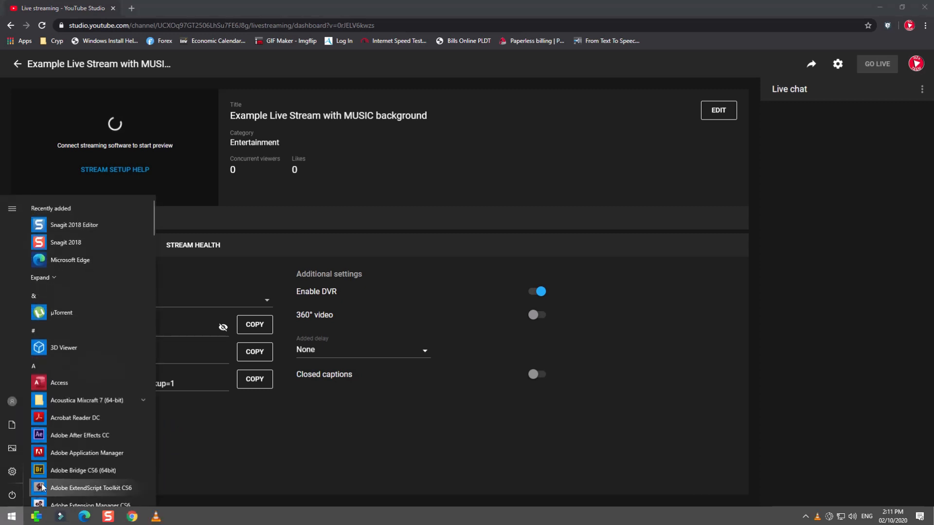
pyautogui.write('ob')
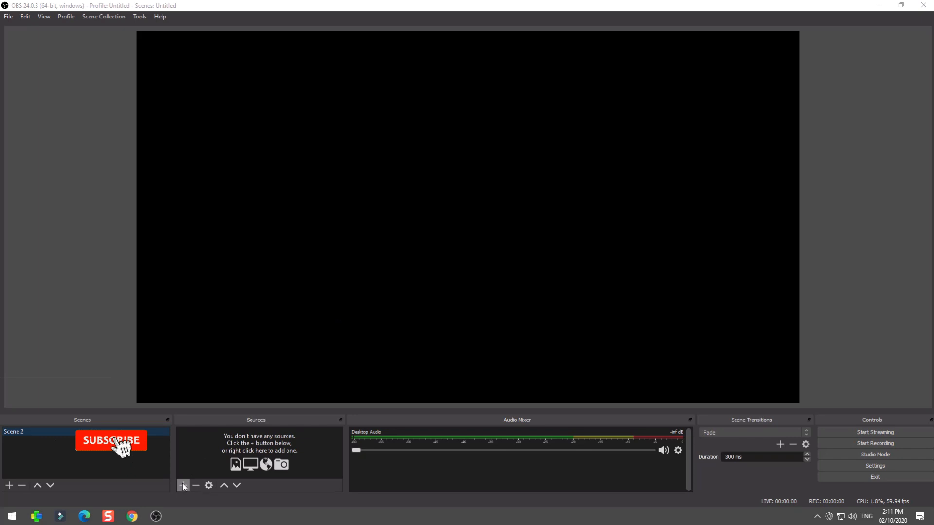
# - Add a Media Source to the scene named 'Example media source'
pyautogui.click(184, 485)
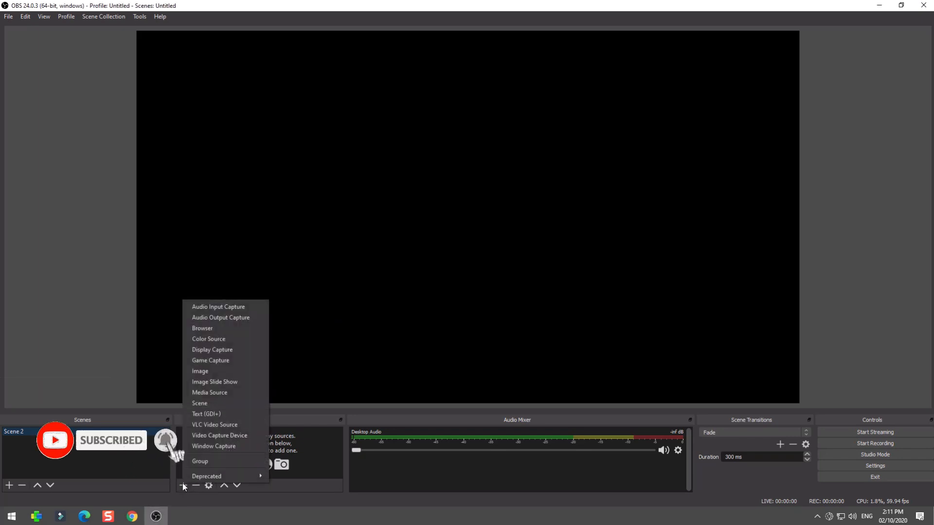
pyautogui.moveTo(209, 392)
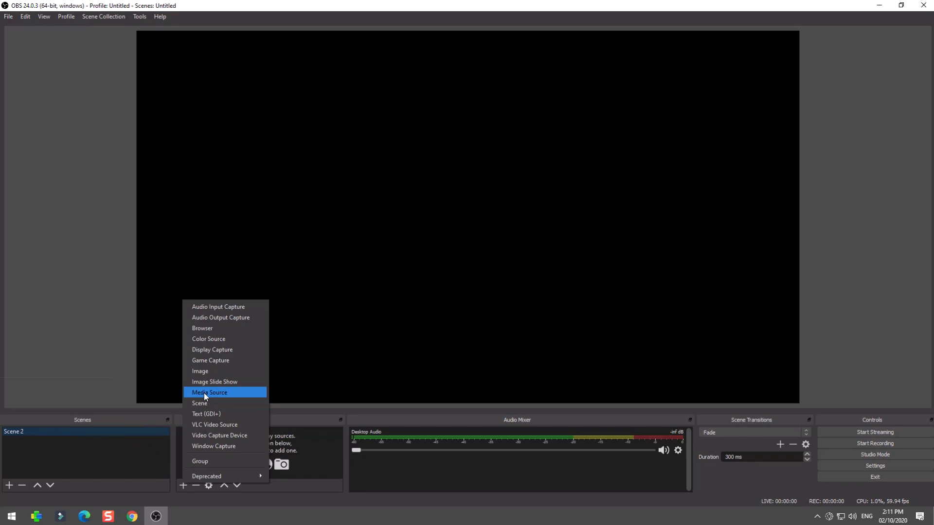
pyautogui.click(209, 392)
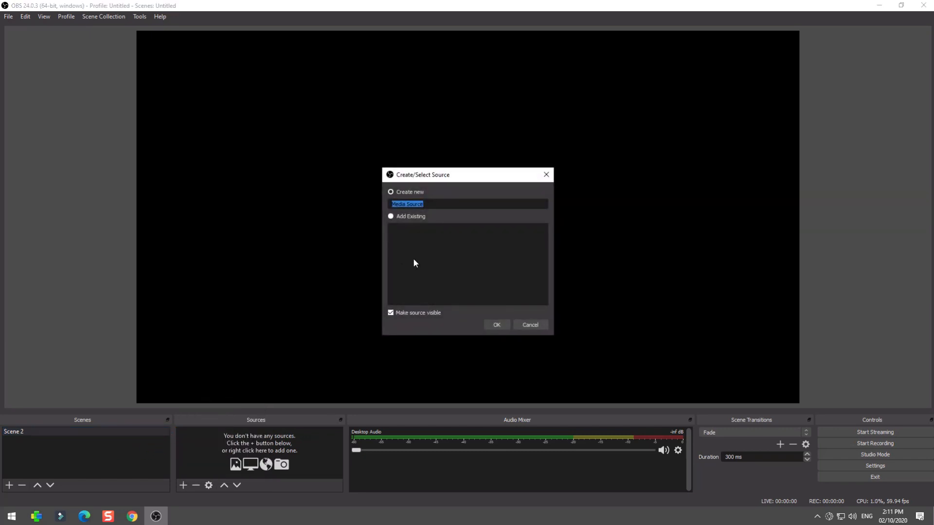
pyautogui.write('Exam')
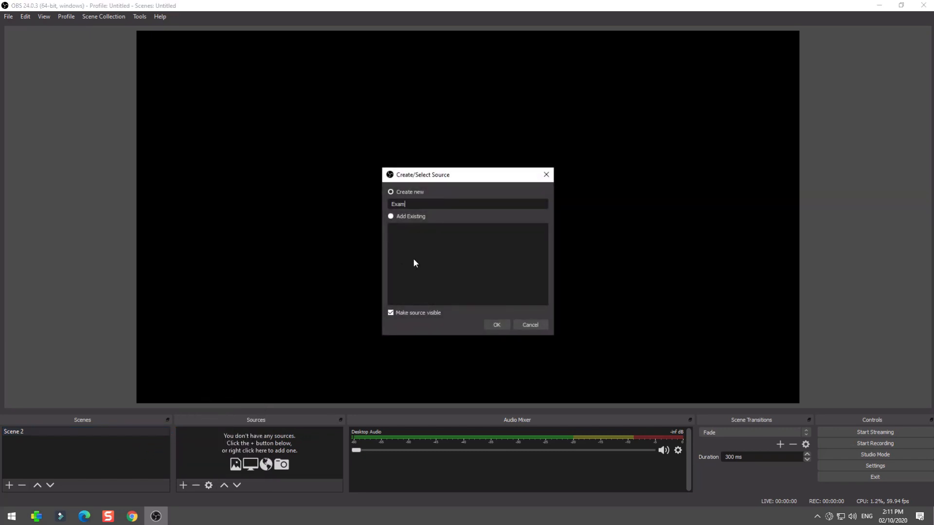
pyautogui.write('ple media')
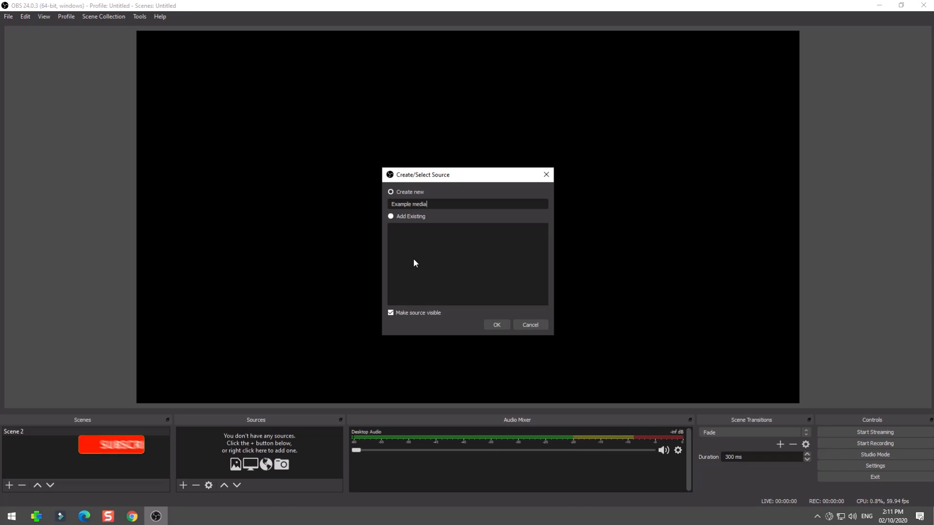
pyautogui.write('source')
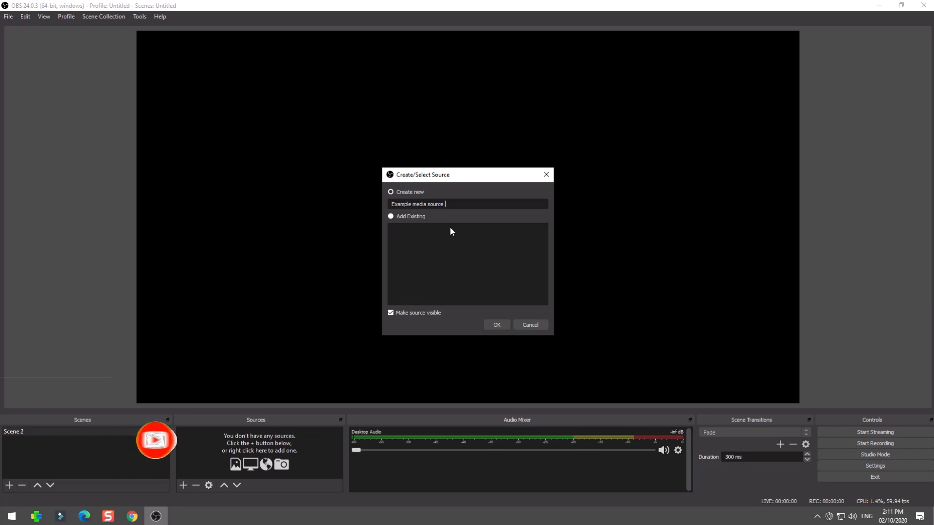
pyautogui.moveTo(496, 325)
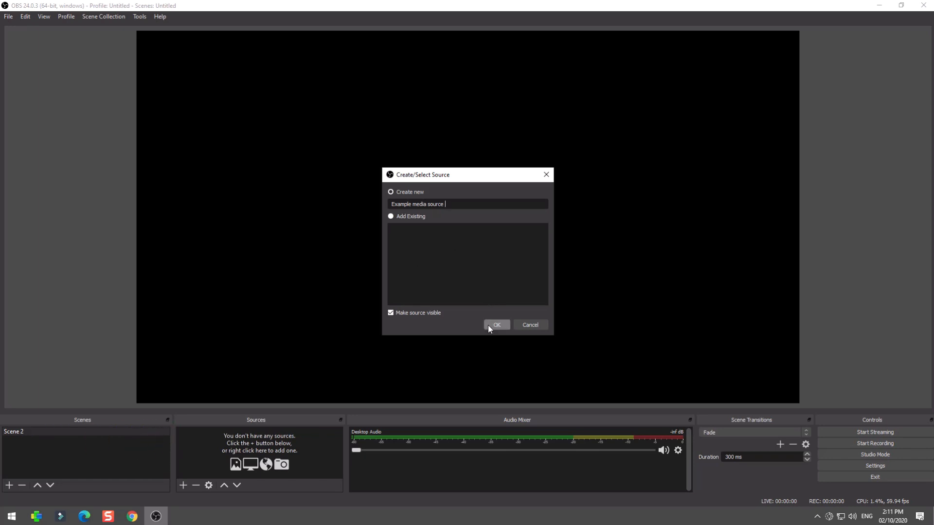
# - Create the source and browse to the MY FILES > itZaTech folder for its video
pyautogui.click(496, 324)
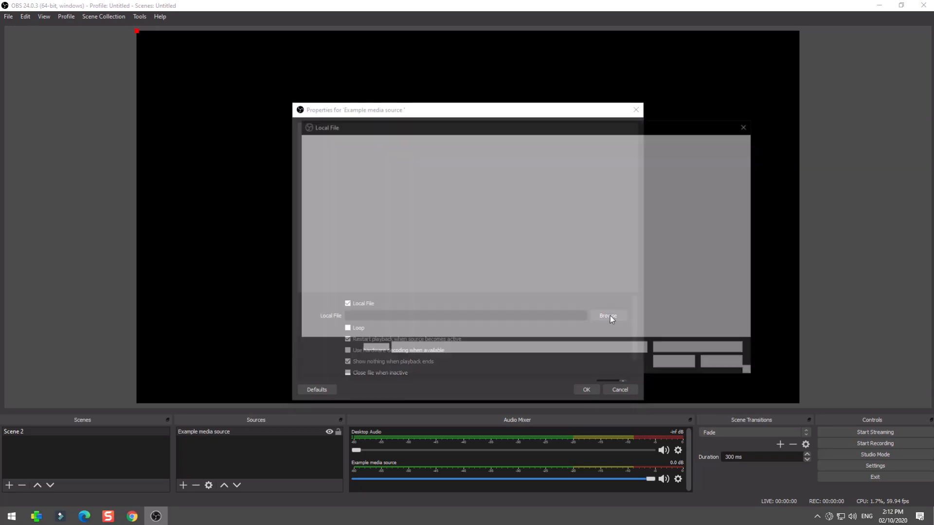
pyautogui.click(607, 315)
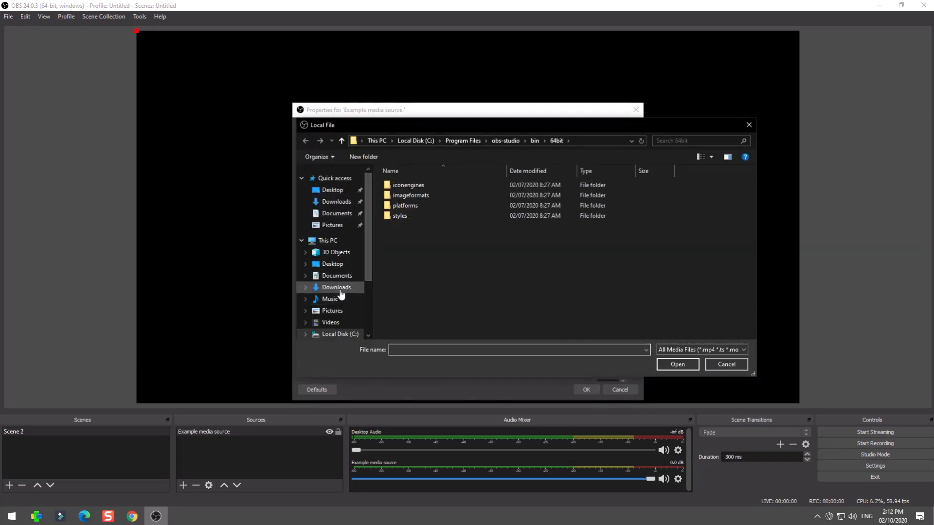
pyautogui.click(328, 240)
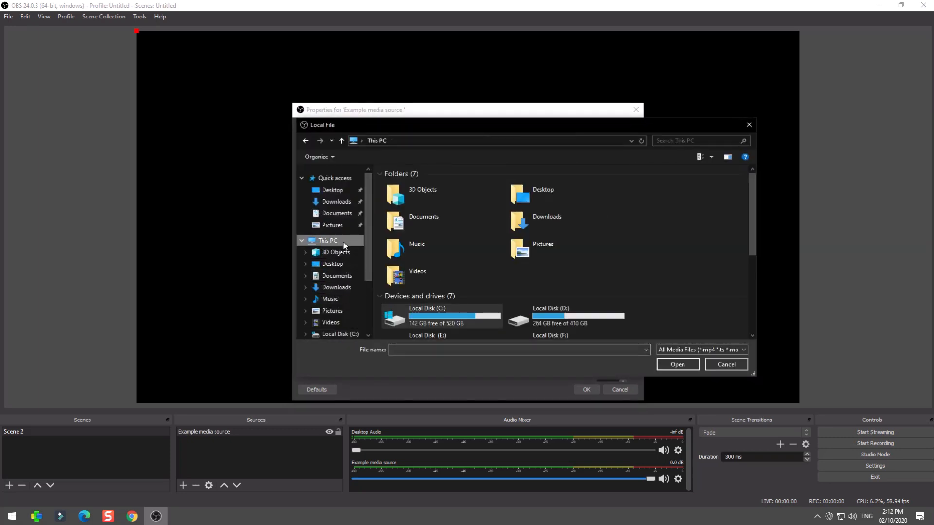
pyautogui.moveTo(337, 275)
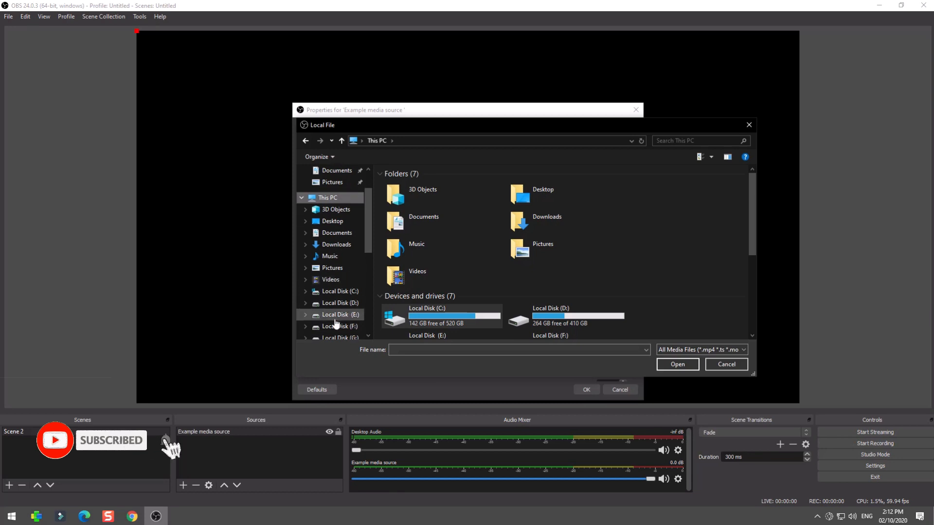
pyautogui.doubleClick(342, 327)
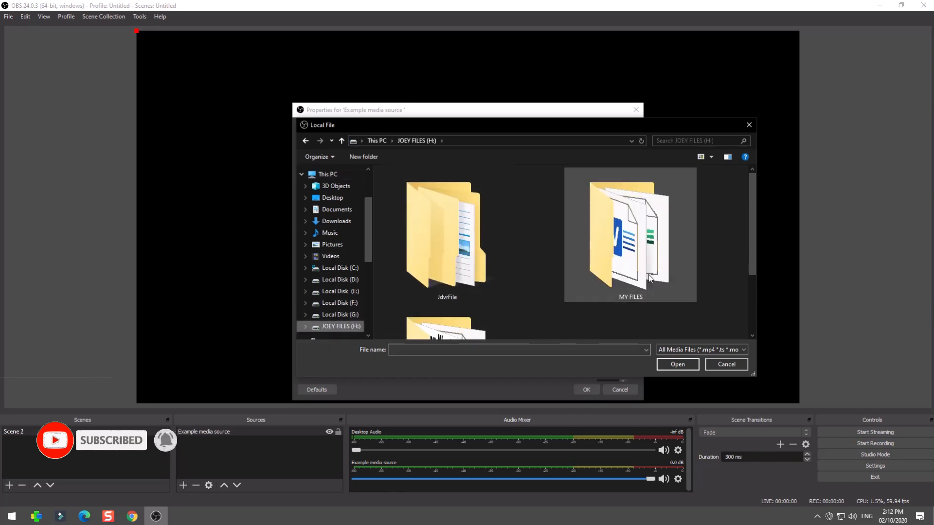
pyautogui.doubleClick(629, 235)
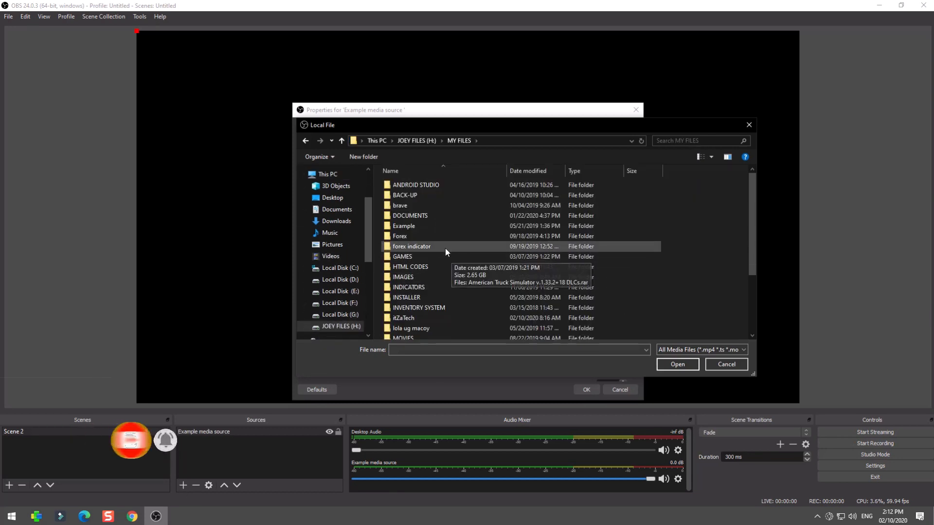
pyautogui.doubleClick(402, 317)
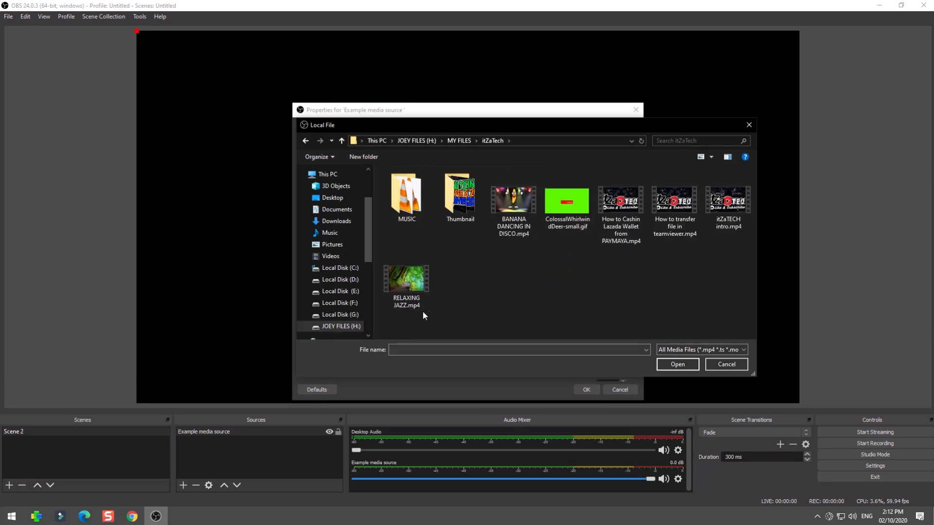
# - Load BANANA DANCING IN DISCO.mp4 into the source and apply its settings
pyautogui.click(512, 200)
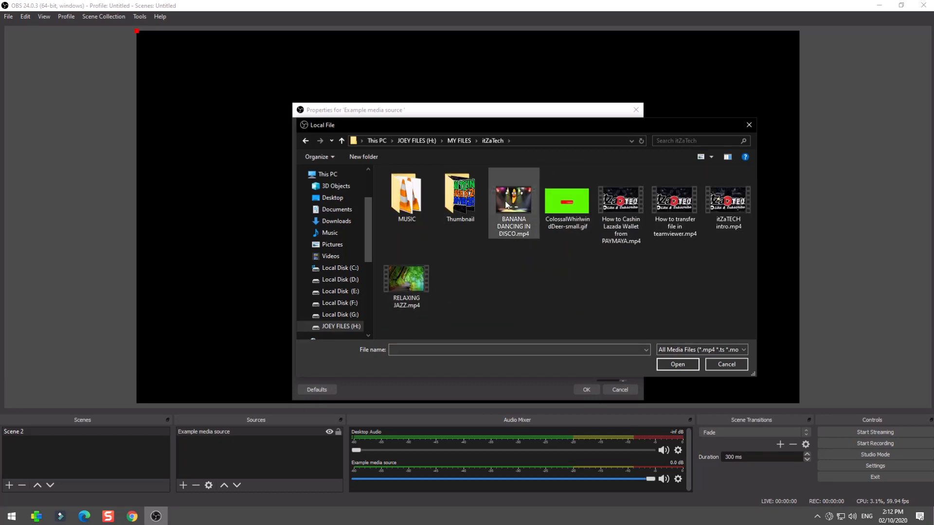
pyautogui.click(512, 200)
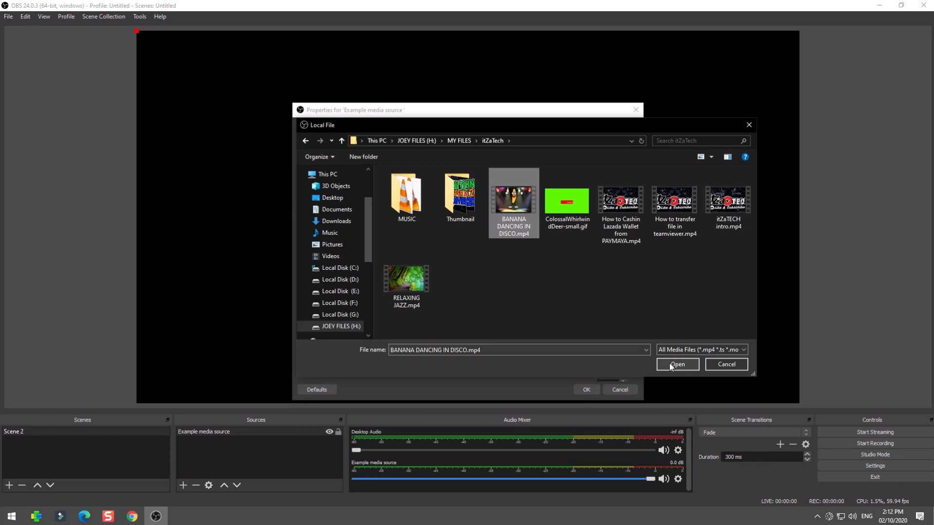
pyautogui.click(677, 364)
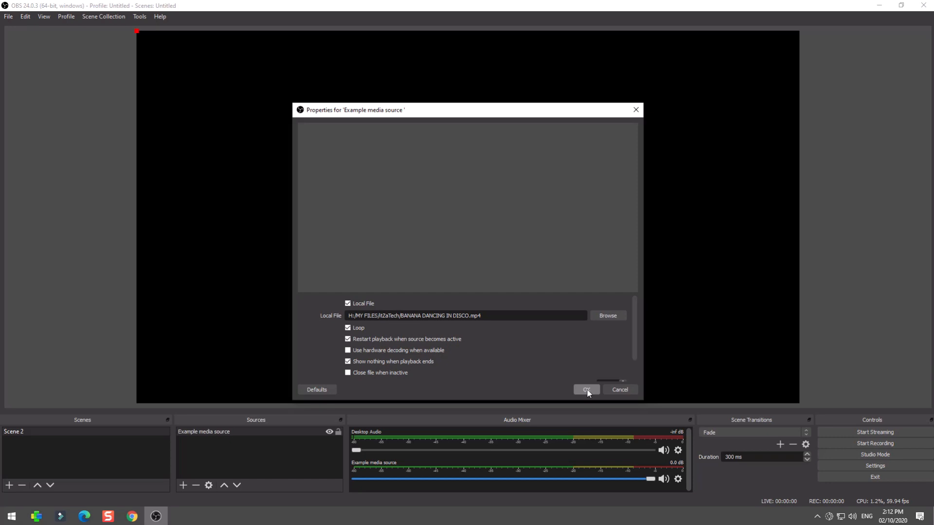
pyautogui.click(585, 389)
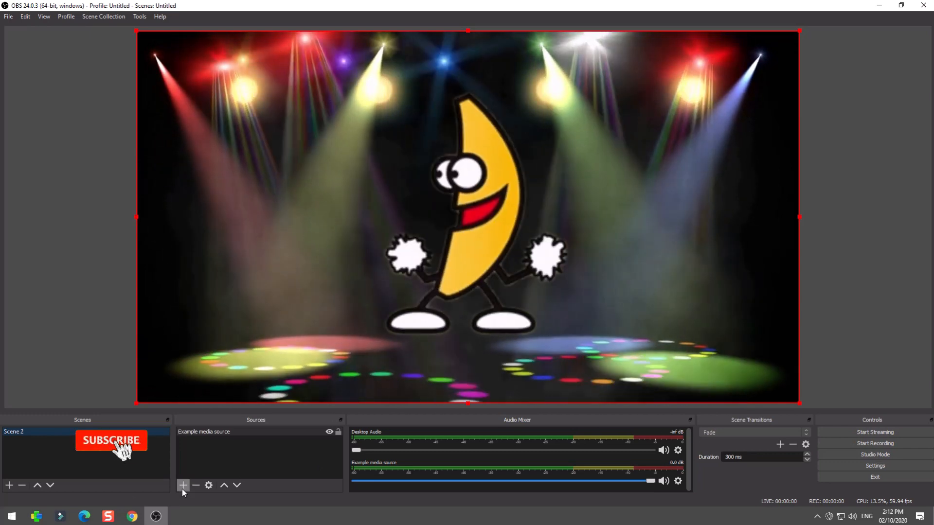
# - Add a second Media Source named 'media source music' and confirm it
pyautogui.click(183, 486)
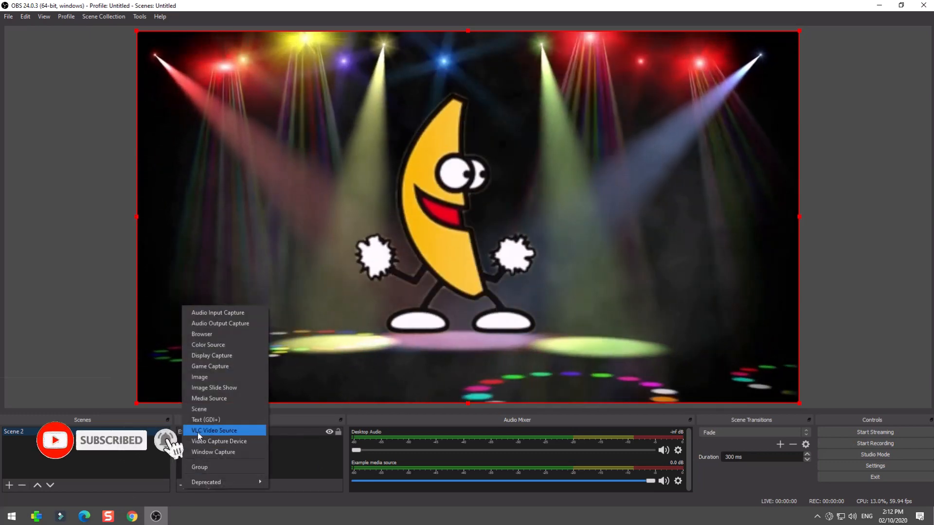
pyautogui.click(209, 398)
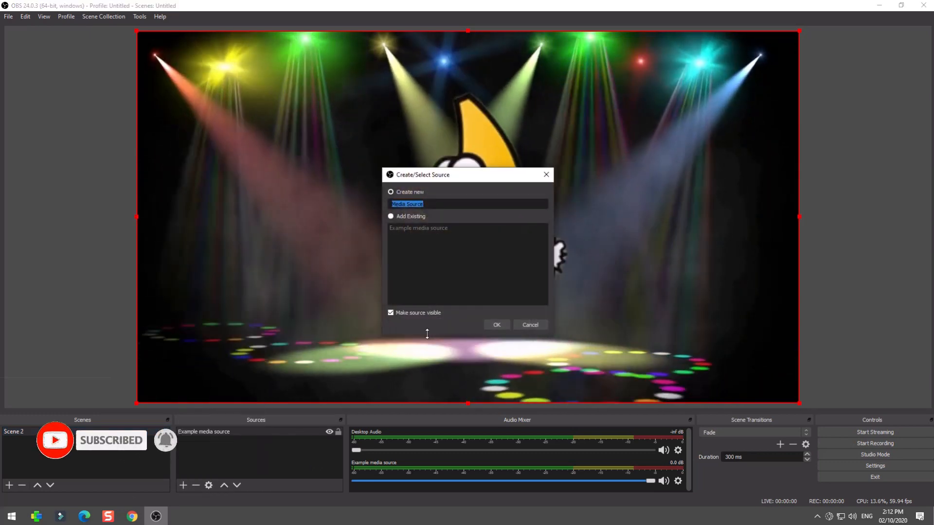
pyautogui.write('me')
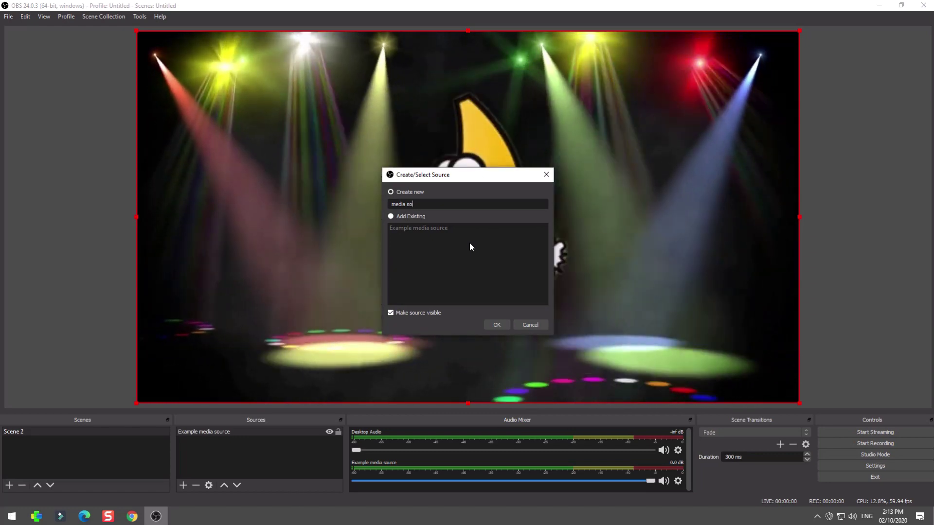
pyautogui.write('urce')
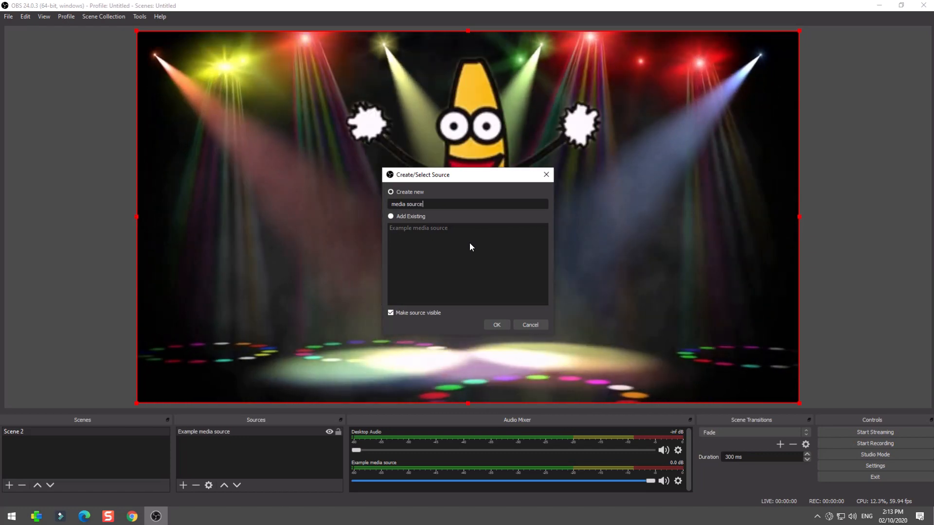
pyautogui.write('musc')
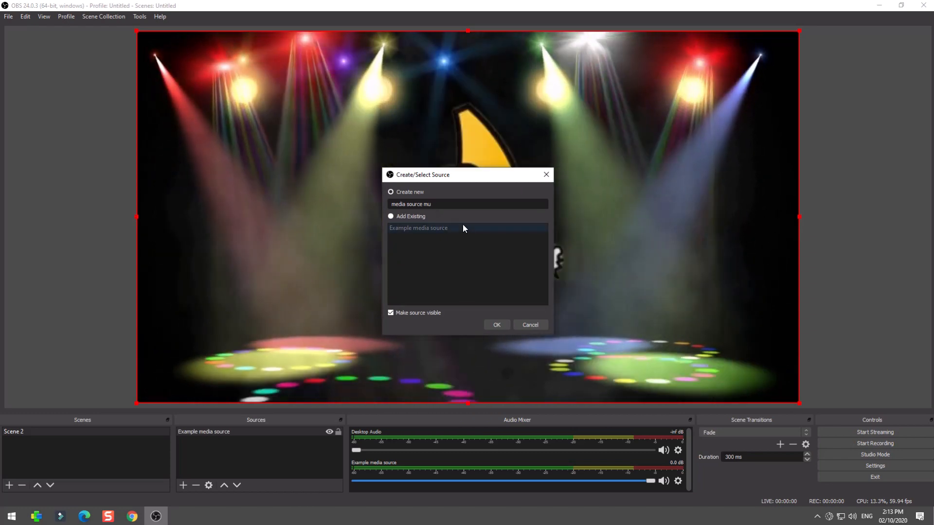
pyautogui.write('sic')
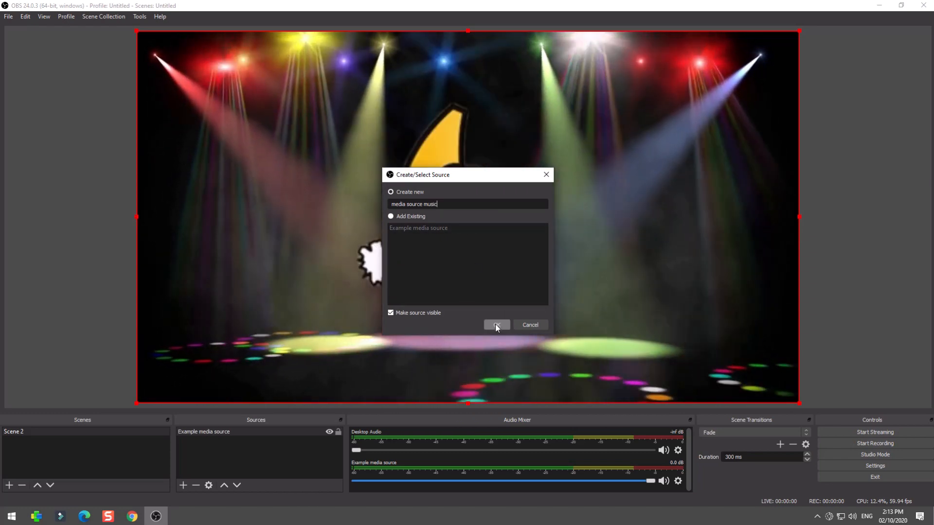
pyautogui.click(496, 325)
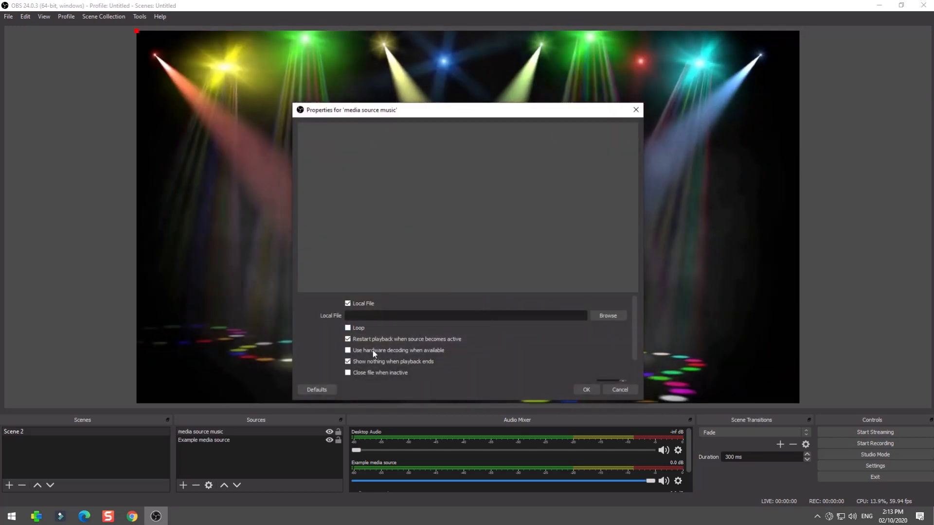
# - Set the source to loop the ZUMBA MUSIC mp3 from Downloads, then return to Chrome
pyautogui.click(348, 328)
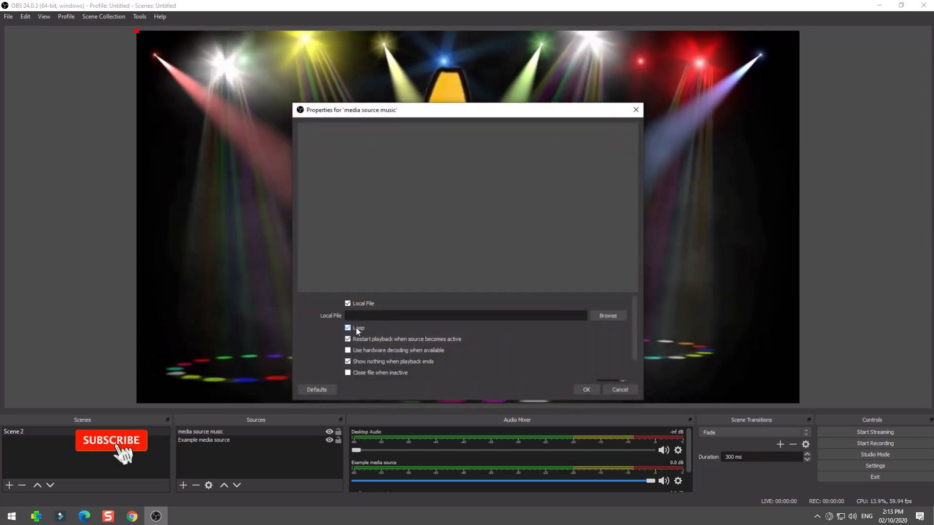
pyautogui.click(607, 315)
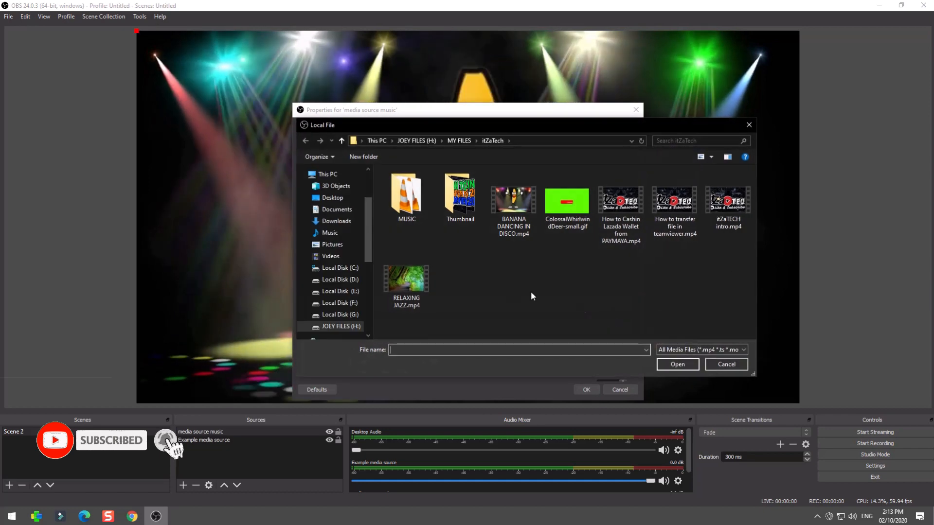
pyautogui.click(335, 221)
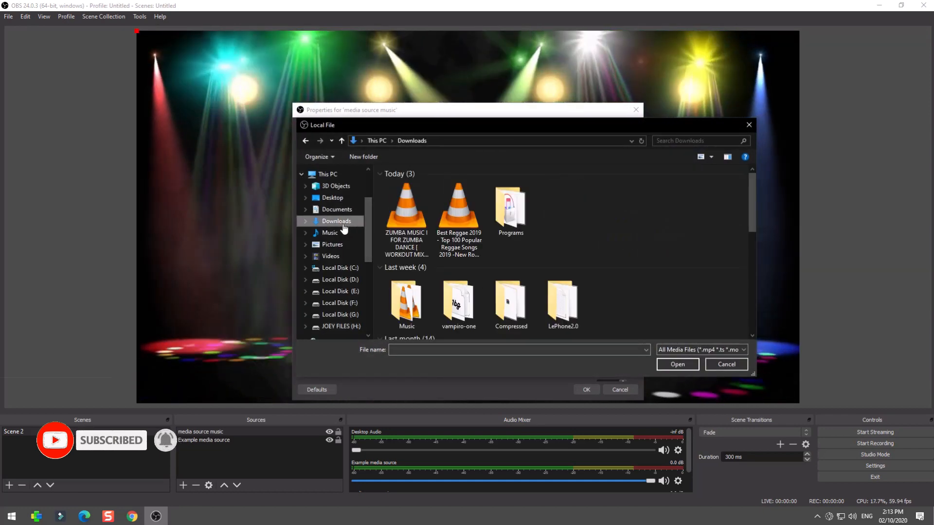
pyautogui.click(406, 209)
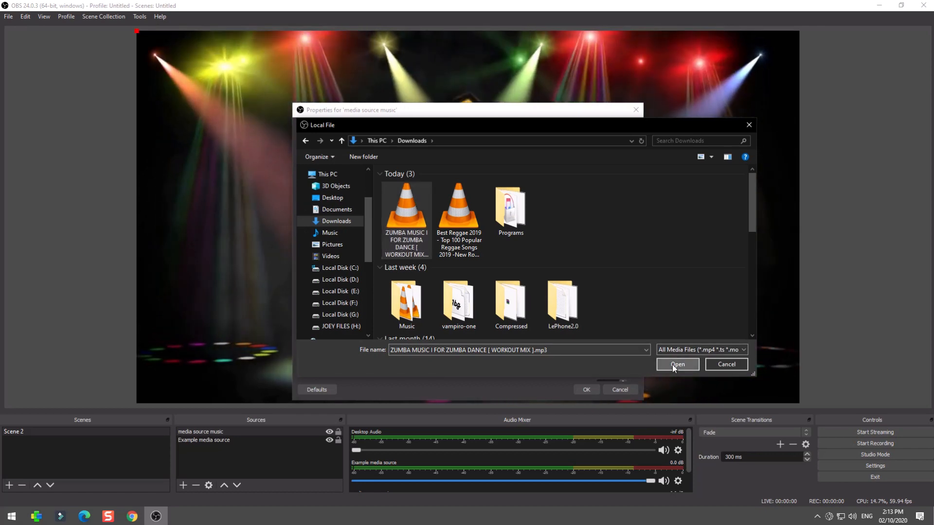
pyautogui.click(677, 365)
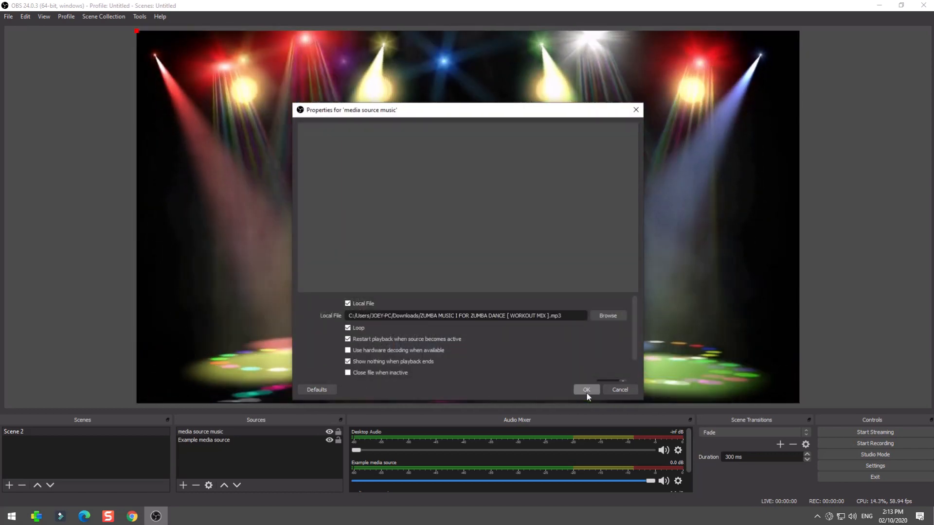
pyautogui.click(585, 389)
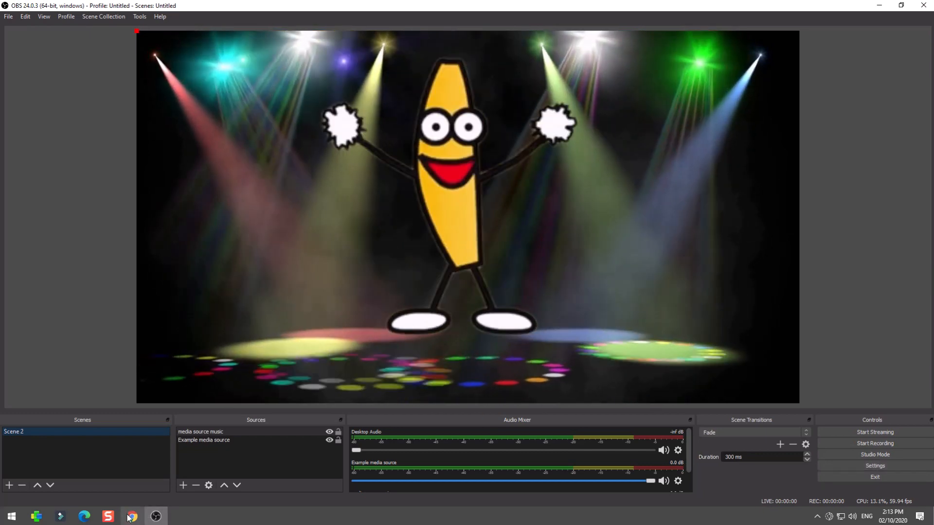
pyautogui.click(132, 515)
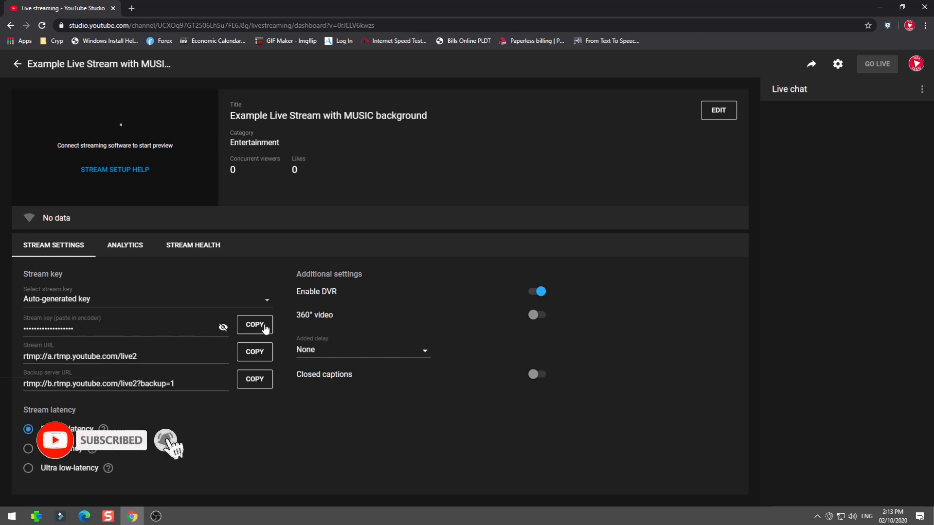
# - Copy the stream key from YouTube Studio and switch back to OBS
pyautogui.click(254, 324)
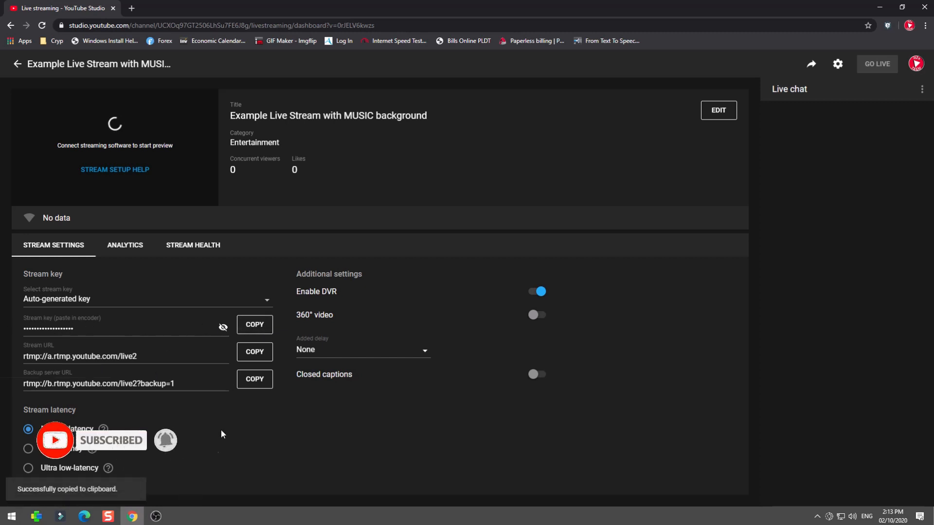
pyautogui.click(156, 515)
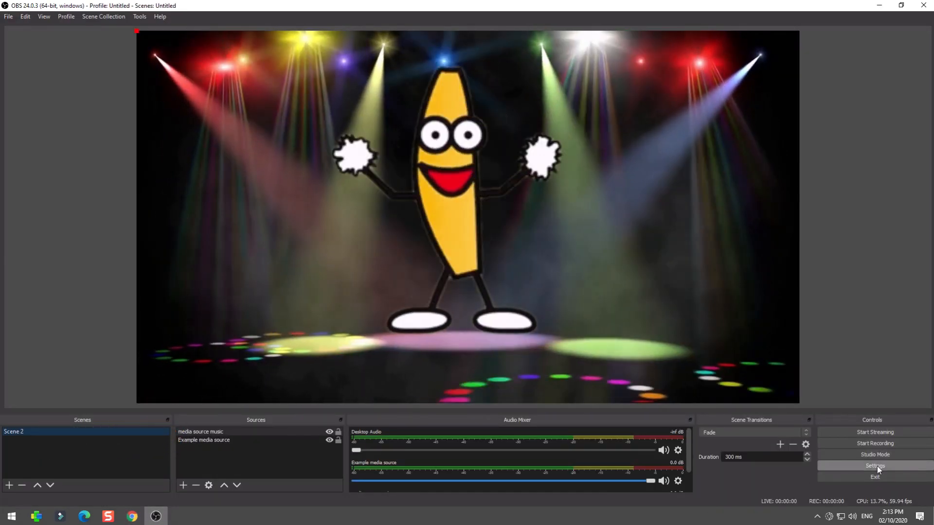
# - Paste the YouTube stream key into the Stream settings and apply it
pyautogui.click(874, 466)
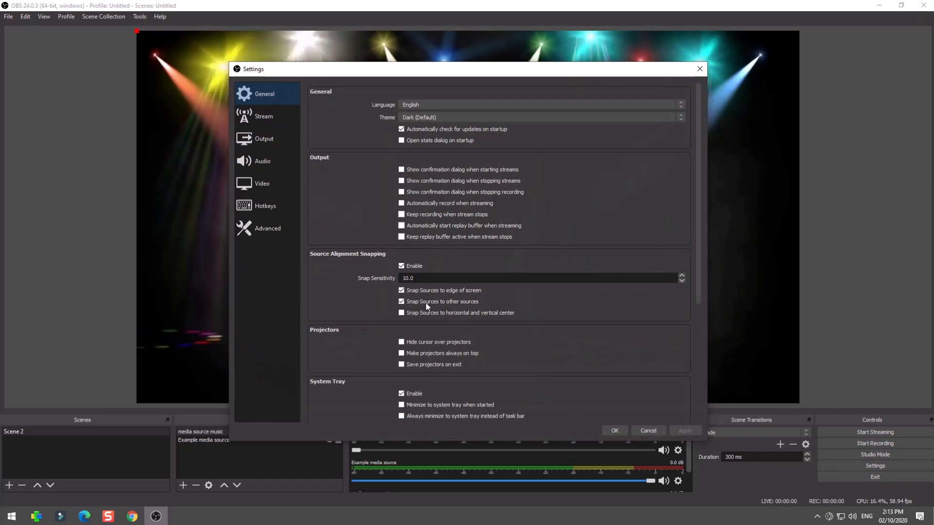
pyautogui.click(263, 116)
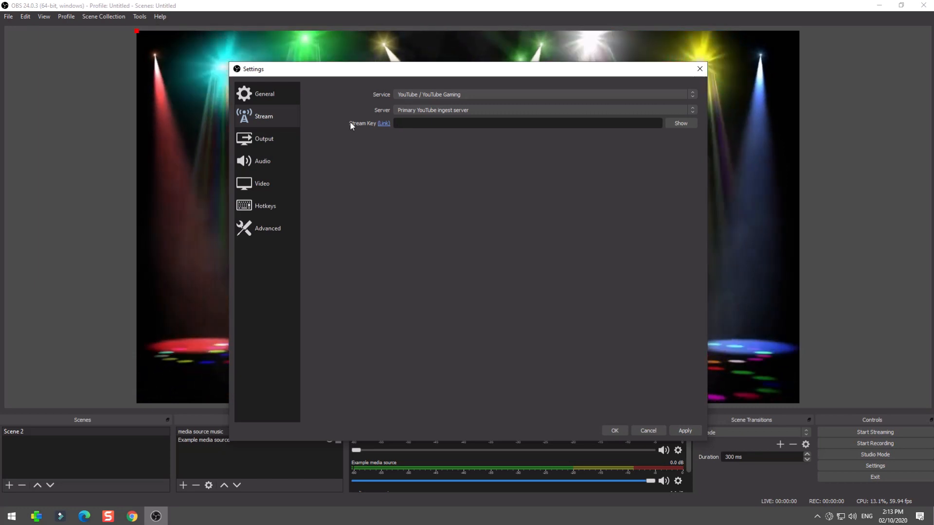
pyautogui.rightClick(527, 123)
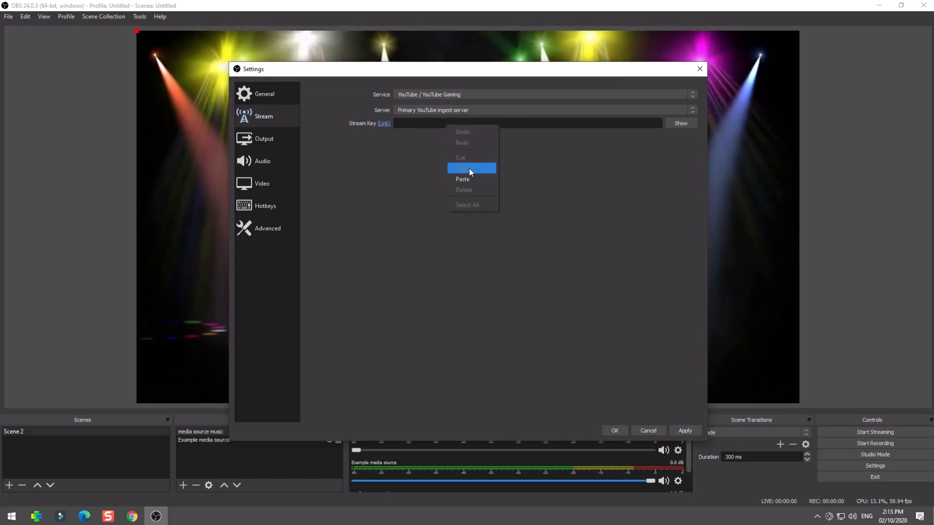
pyautogui.click(462, 168)
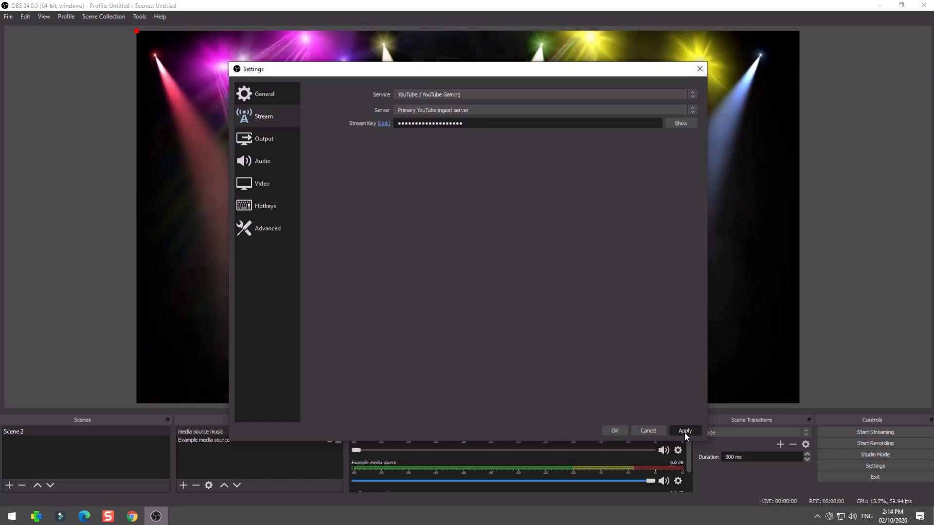
pyautogui.click(684, 431)
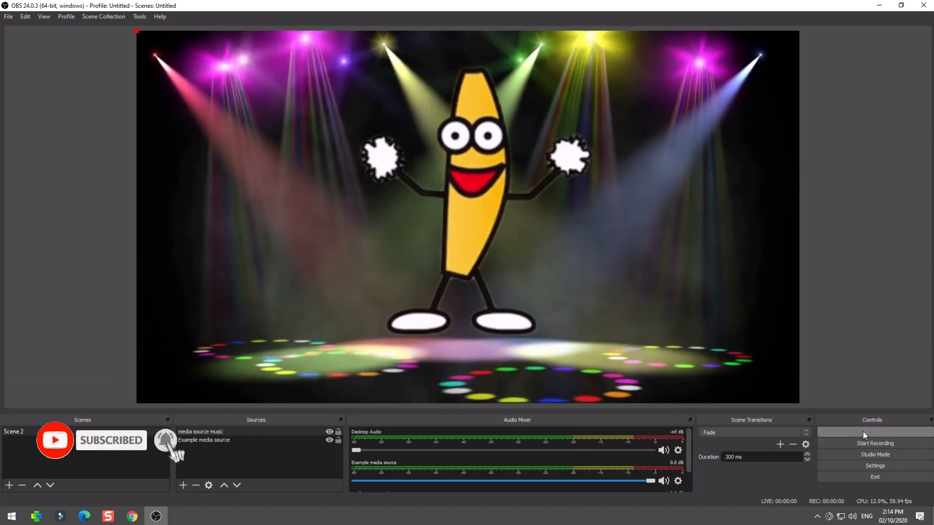
# - Start streaming from OBS and switch back to the YouTube Studio browser window
pyautogui.click(873, 432)
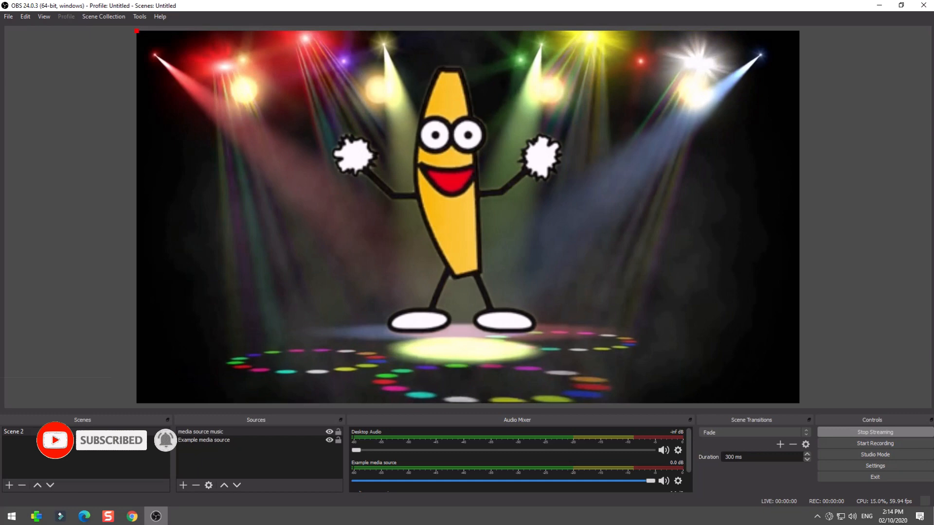
pyautogui.moveTo(133, 516)
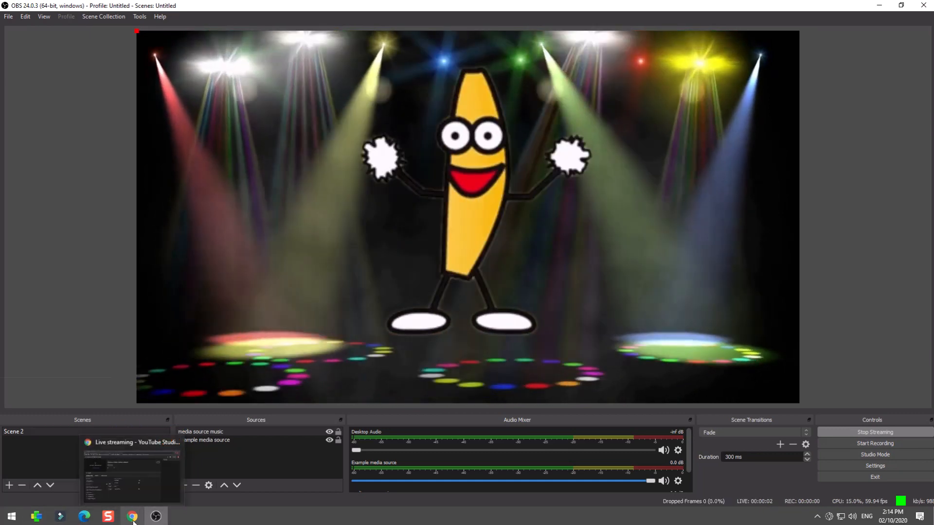
pyautogui.click(133, 517)
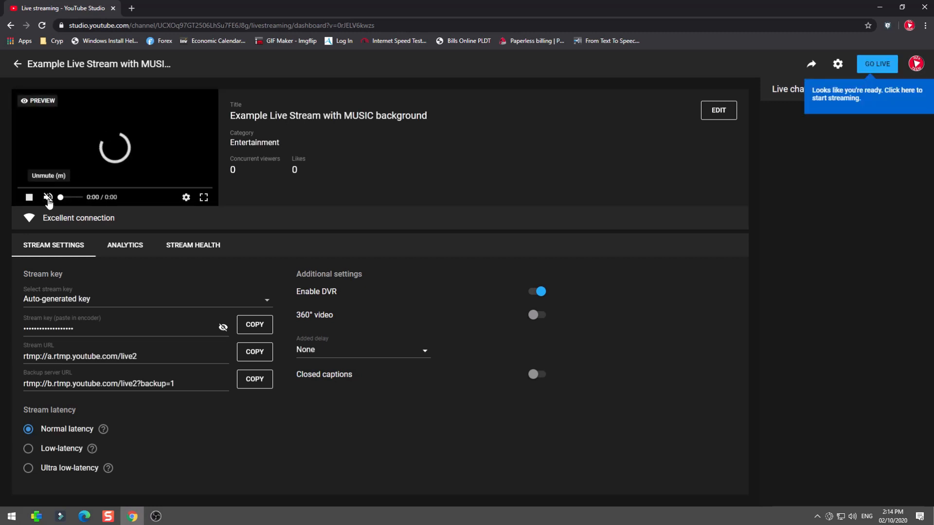
# - Unmute and play the incoming dancing banana feed in the stream preview
pyautogui.click(48, 197)
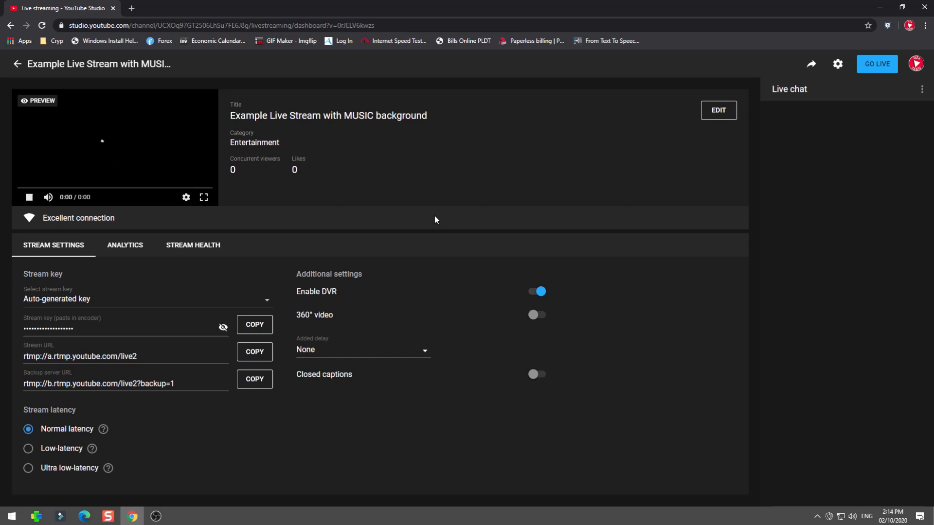
pyautogui.click(28, 197)
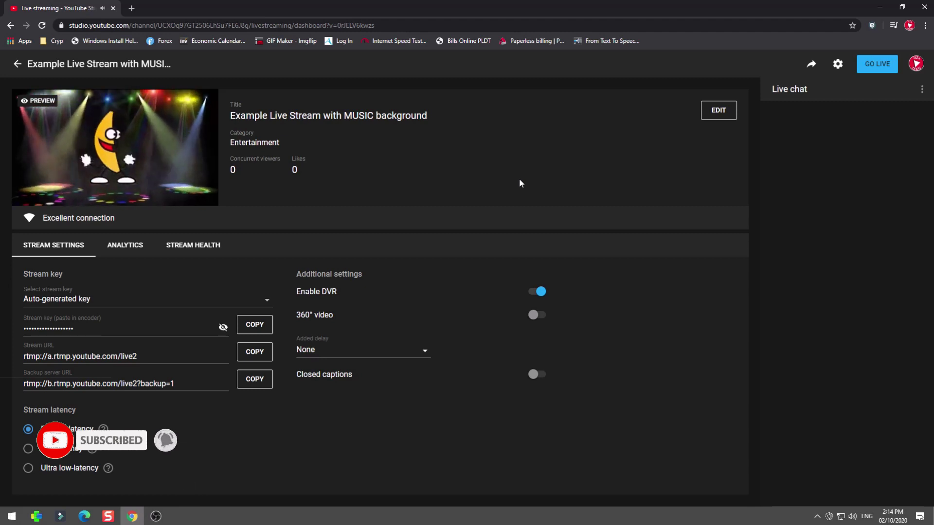
pyautogui.moveTo(876, 64)
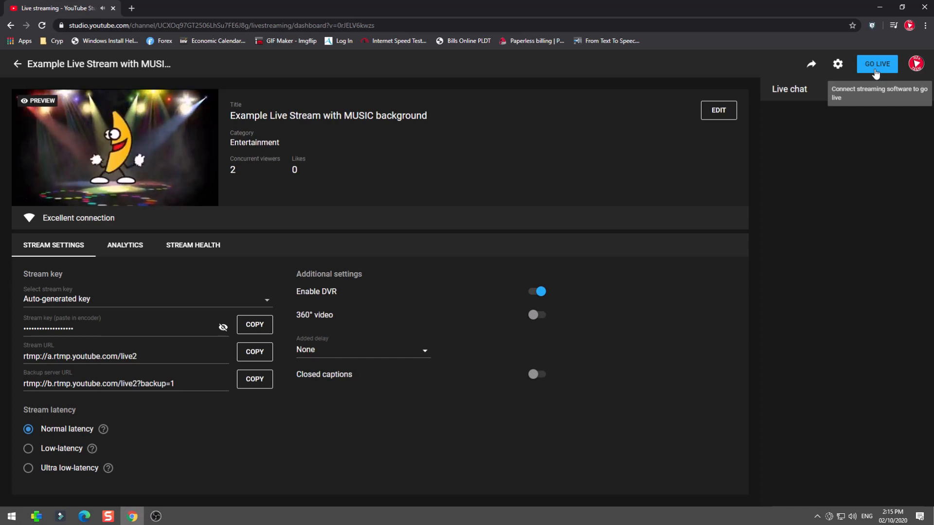
# - Go live with the Example Live Stream with MUSIC background broadcast
pyautogui.click(876, 64)
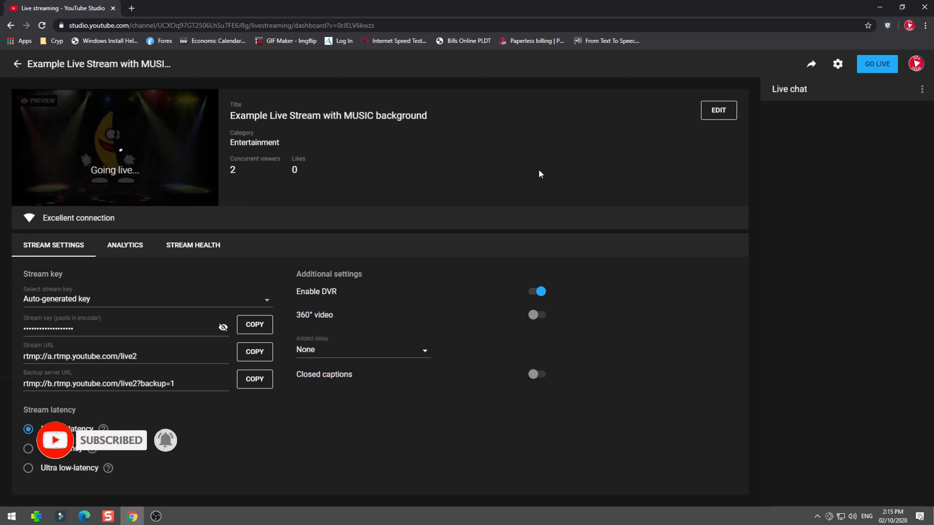
pyautogui.click(876, 64)
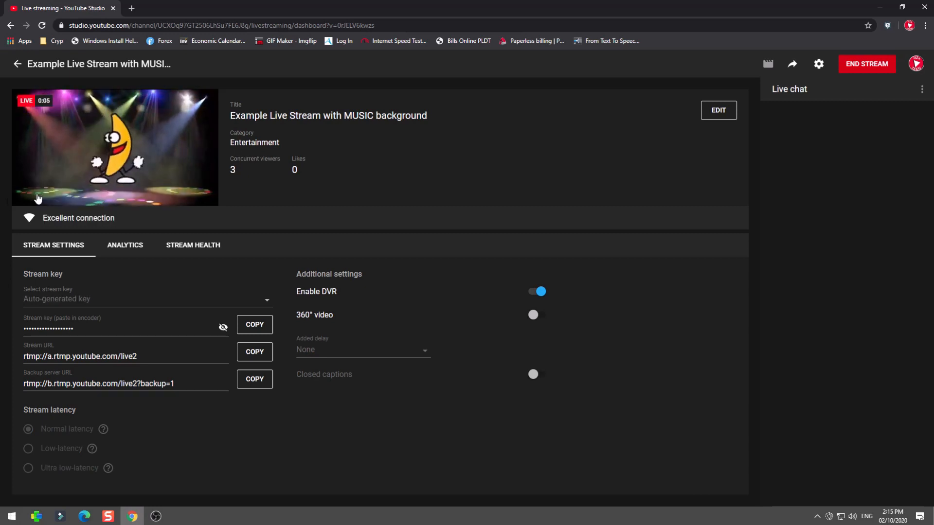
pyautogui.moveTo(47, 198)
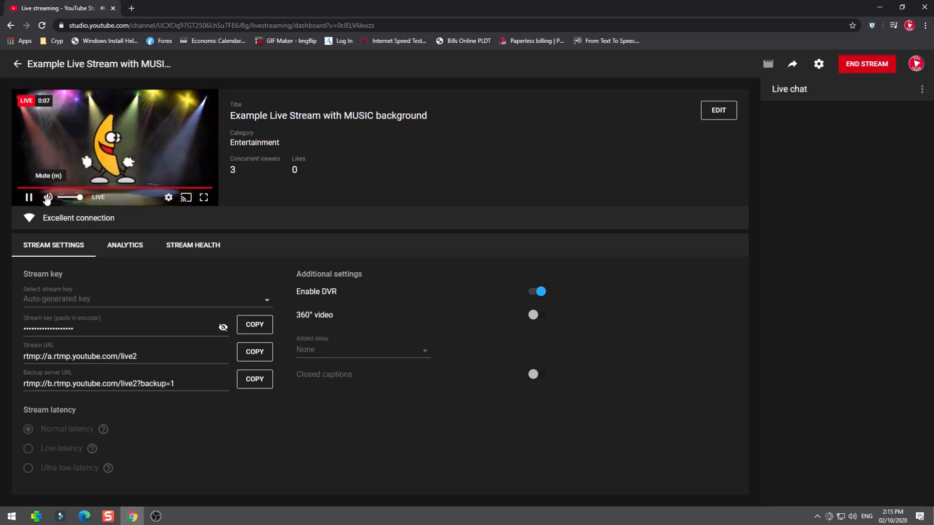